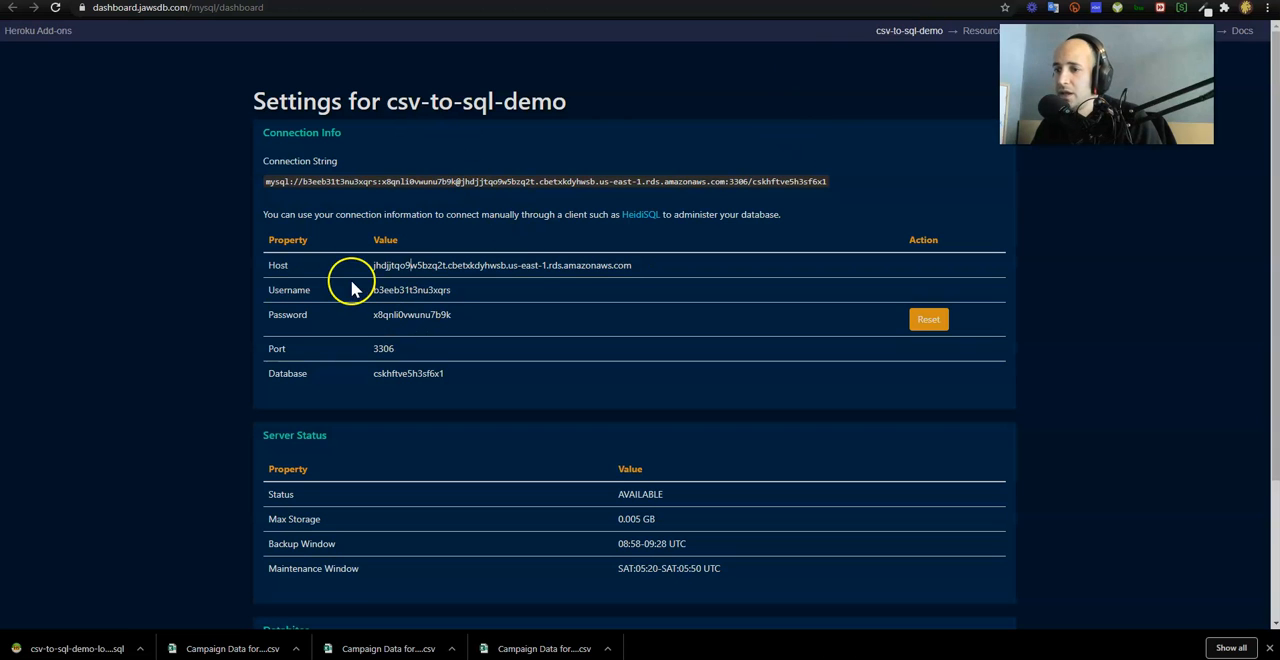
- Review the JawsDB connection settings, follow the XAMPP suggestion to apachefriends.org, then start a Windows search
scroll("down", 3)
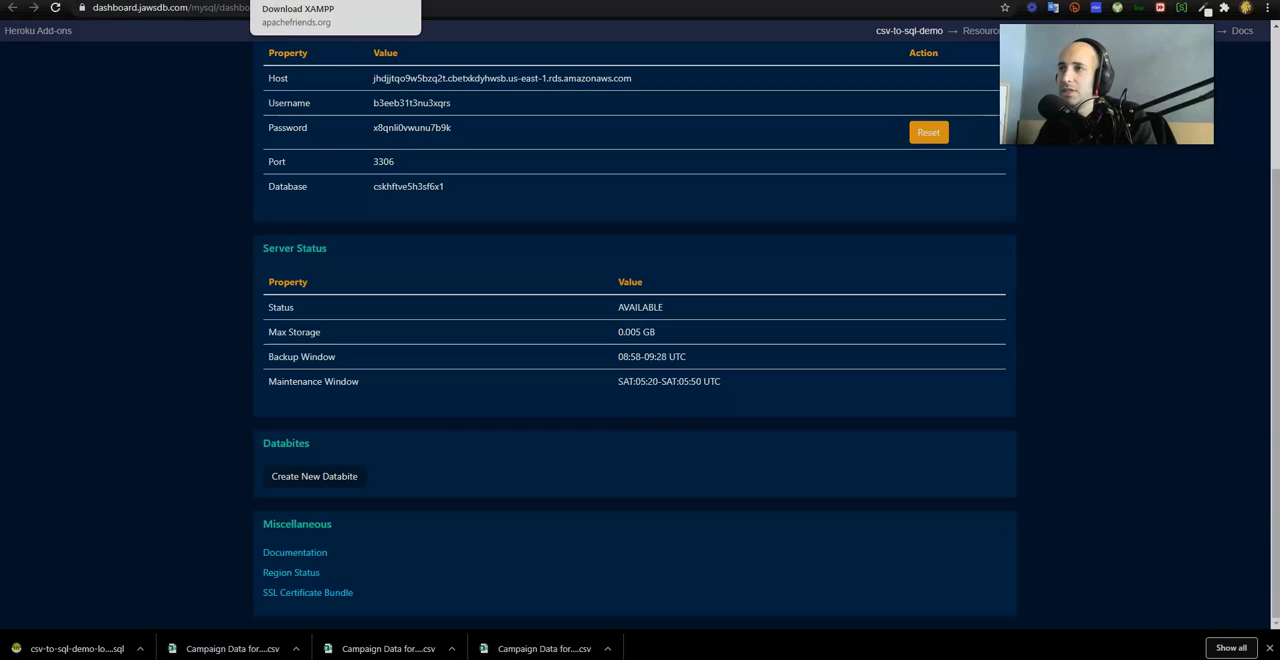
left_click(298, 22)
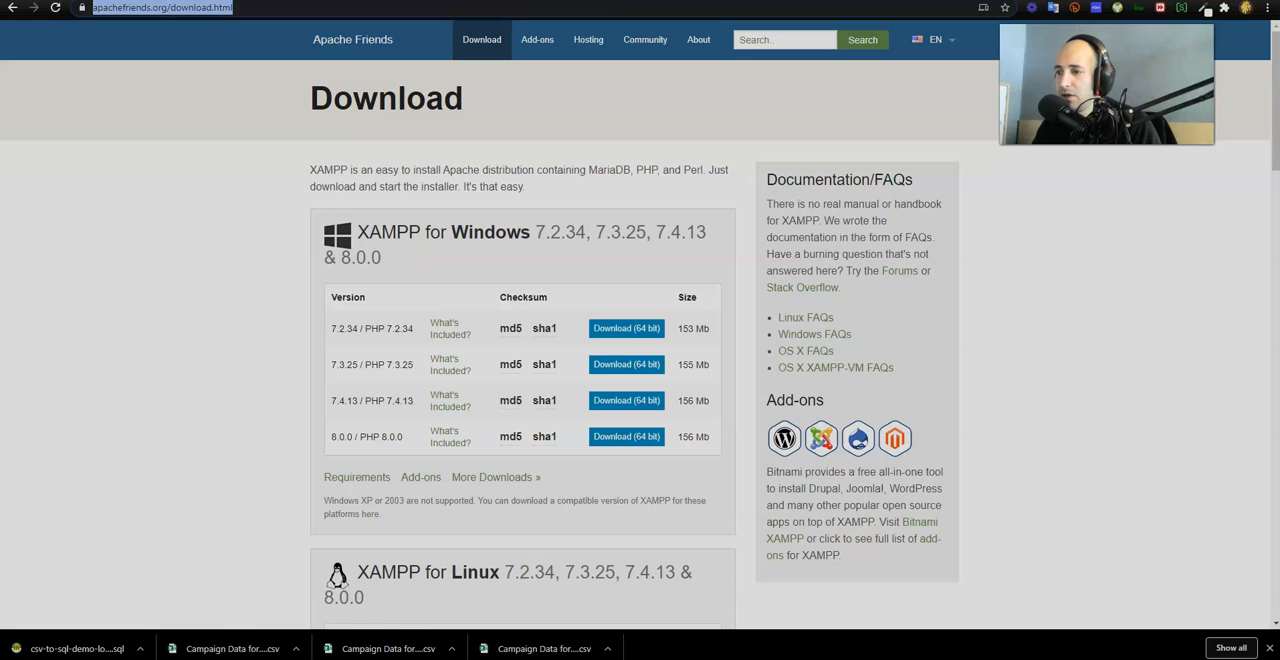
scroll("down", 3)
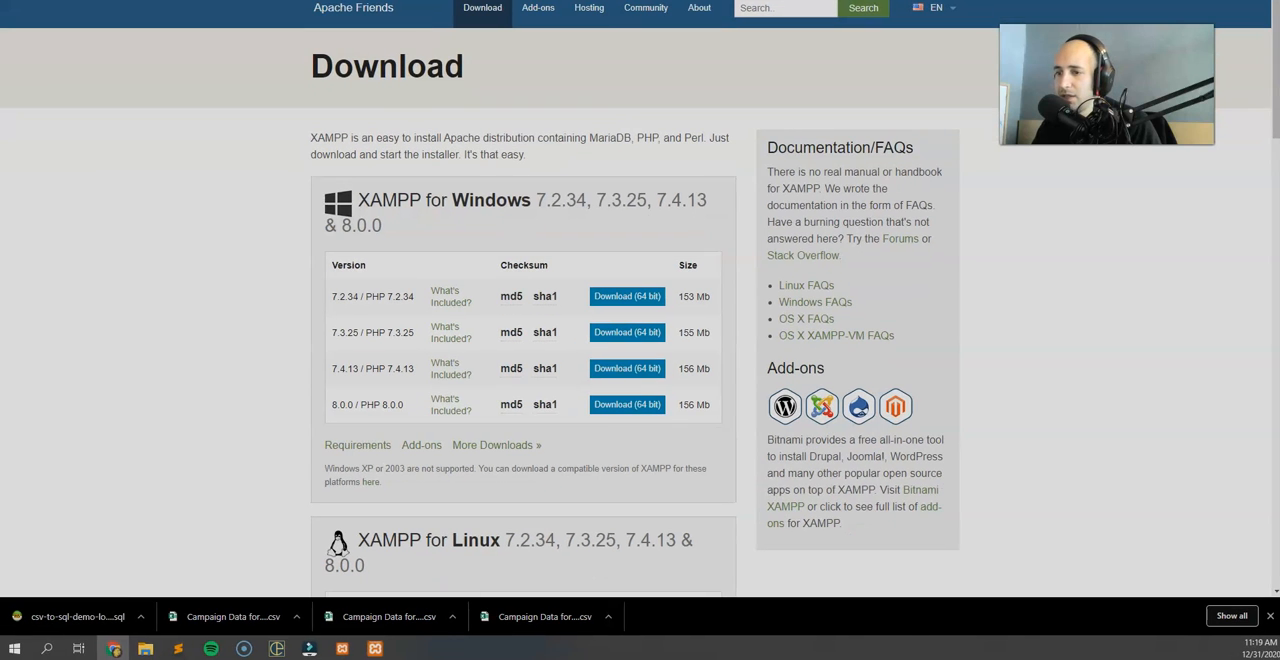
left_click(46, 624)
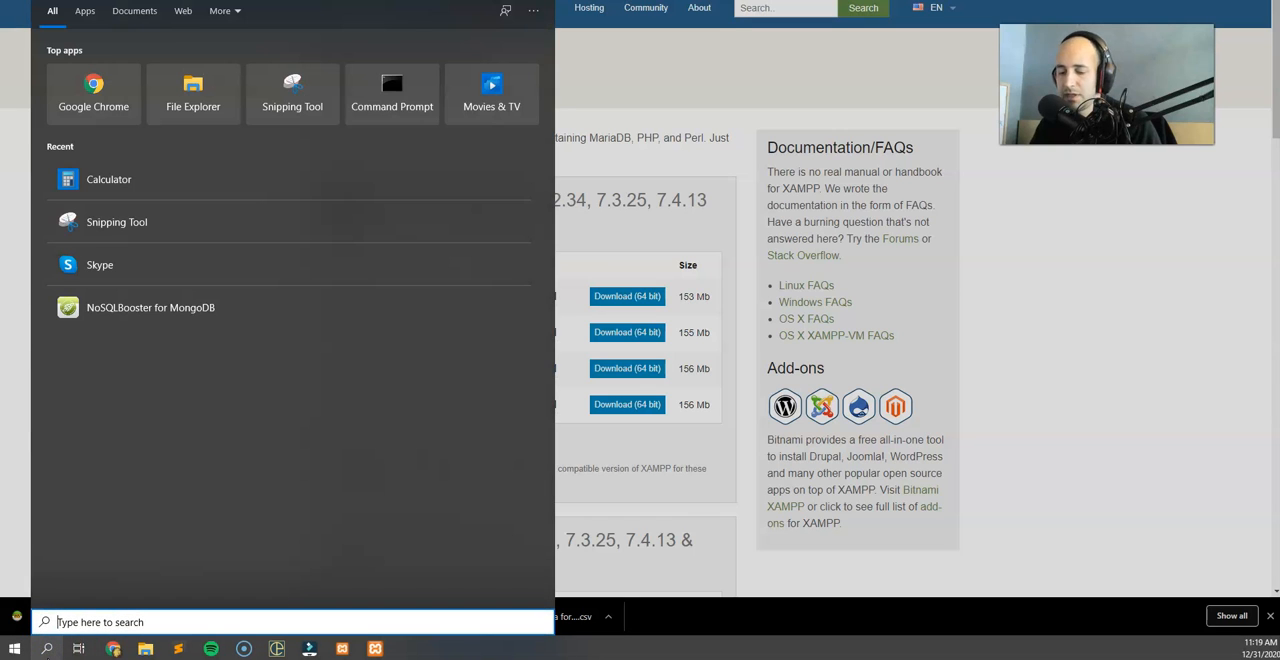
- Search the Start menu for HeidiSQL and launch it
type("sql")
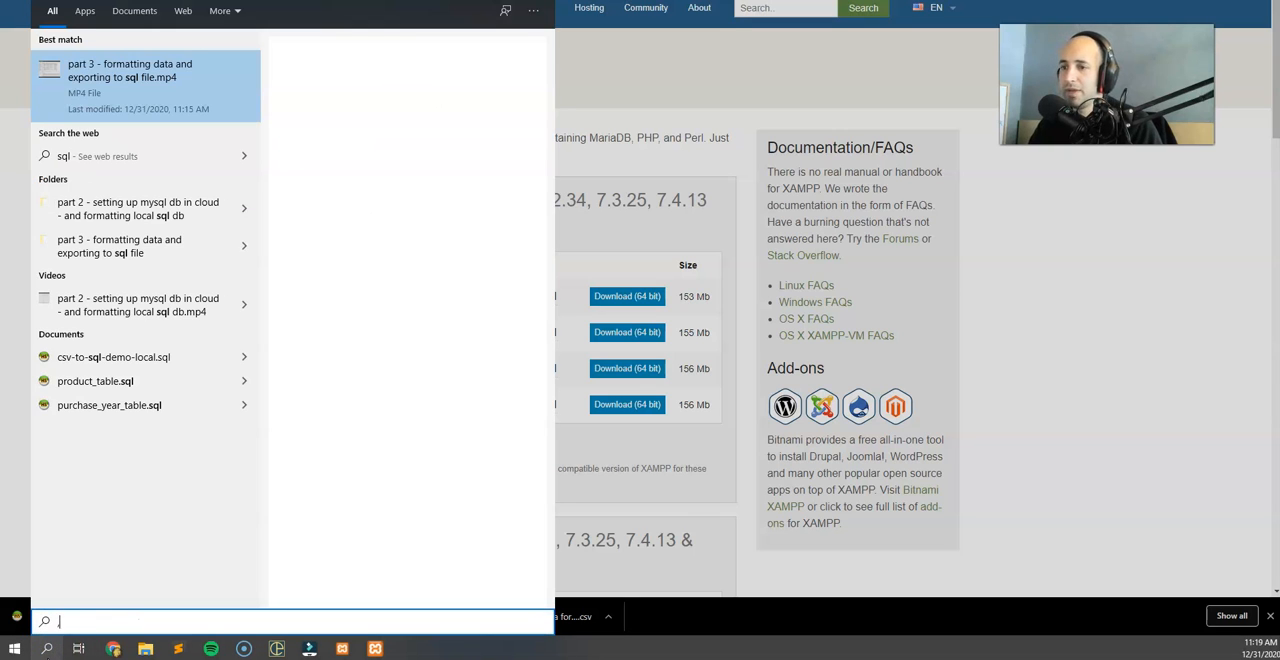
type("mu")
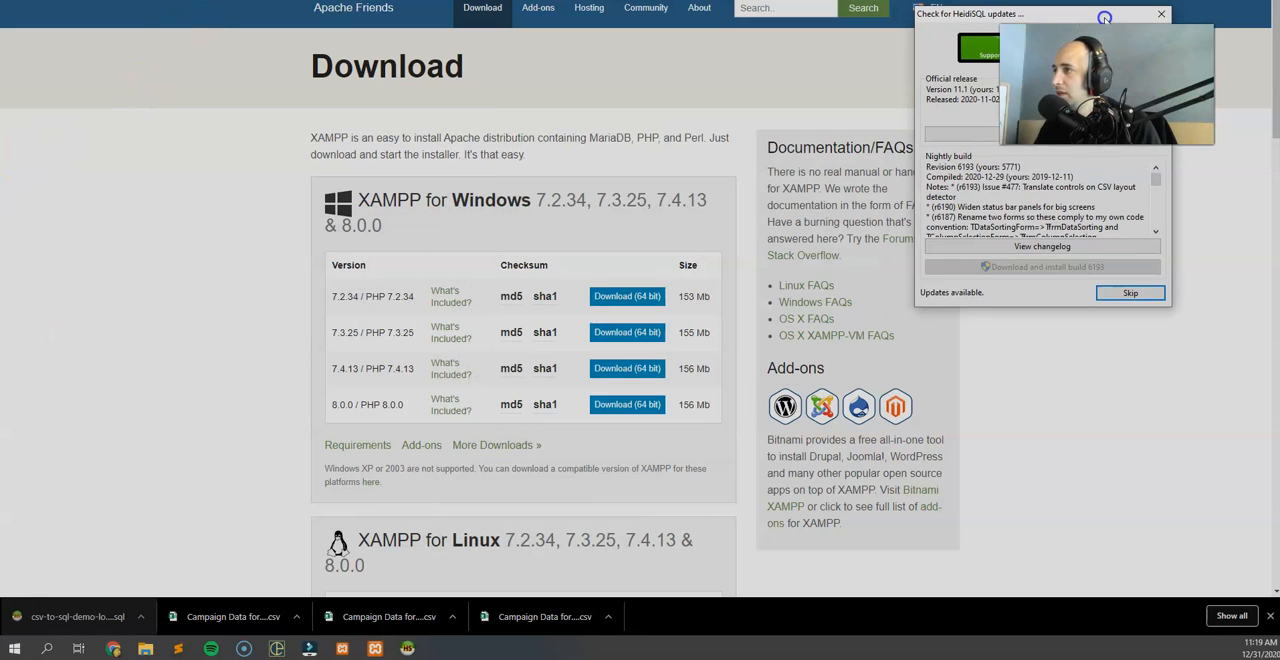
- Skip the HeidiSQL update so the Session manager appears with its saved connections
left_click(1130, 292)
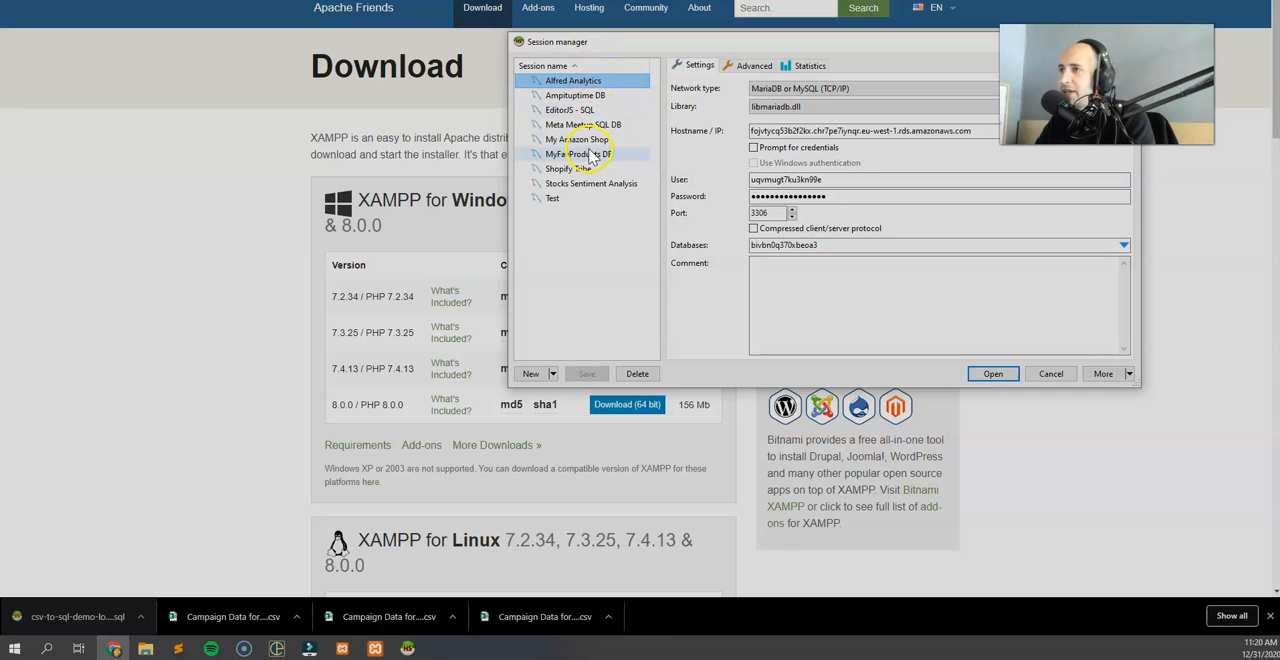
- Create a new local session named csv-to-metabase demo and connect to it
left_click(532, 372)
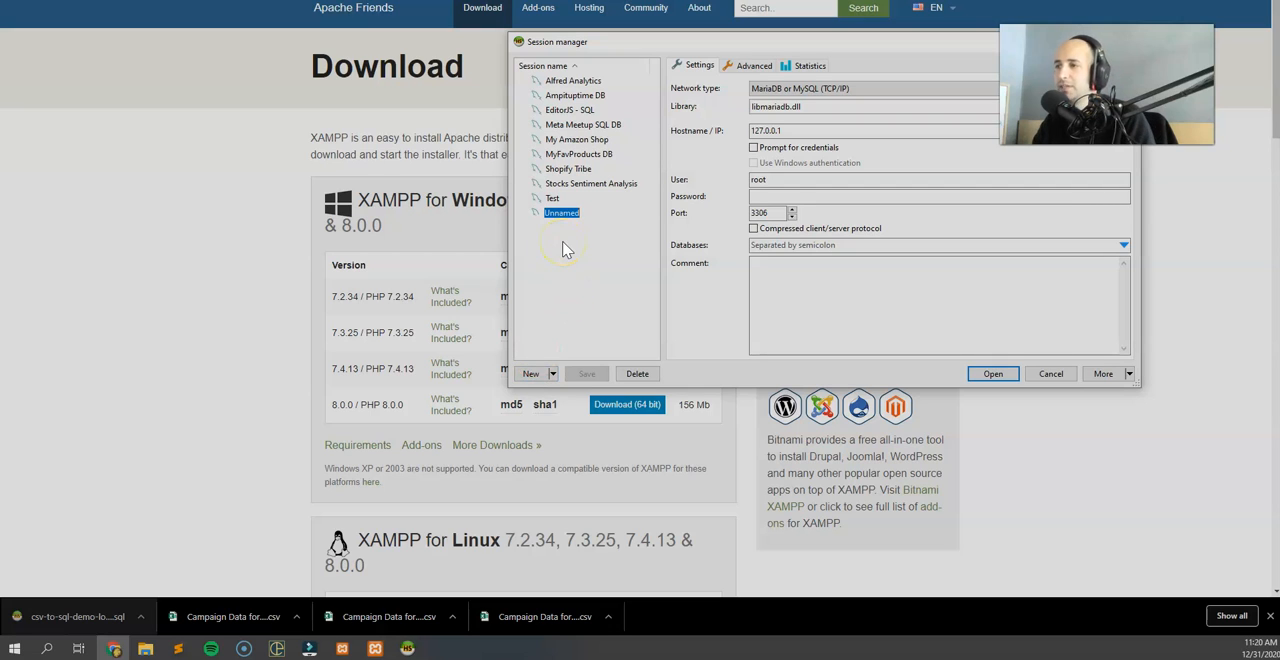
type("csv-to-metabase-")
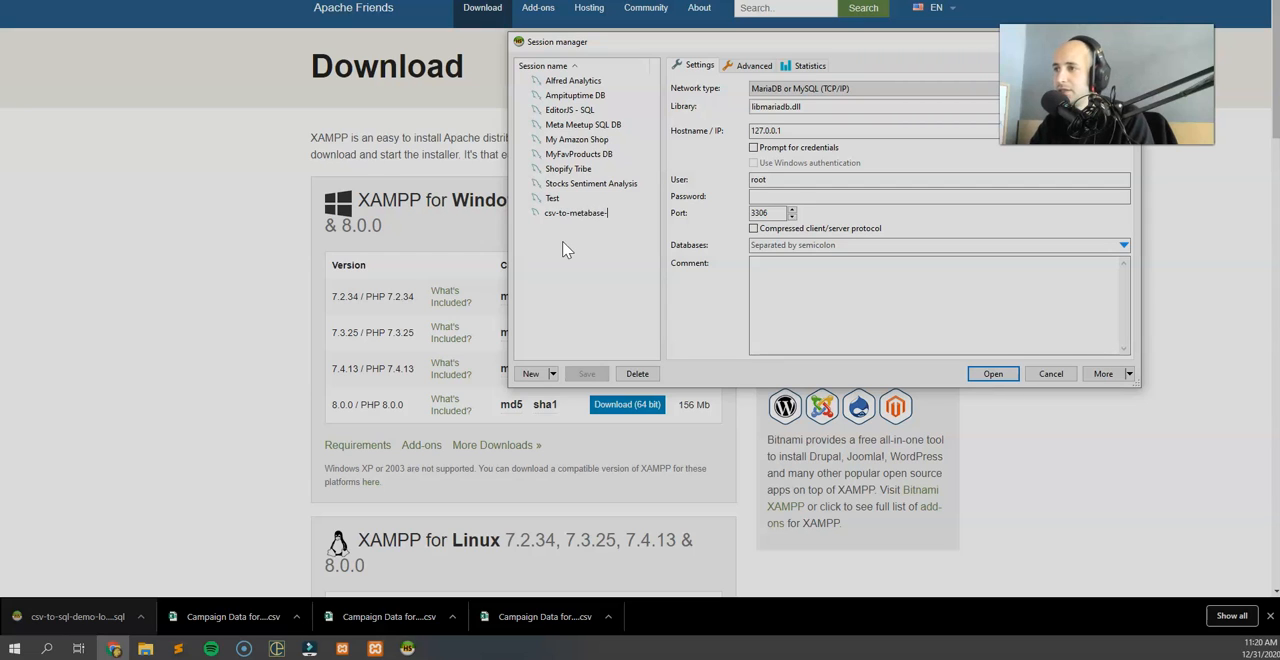
left_click(580, 214)
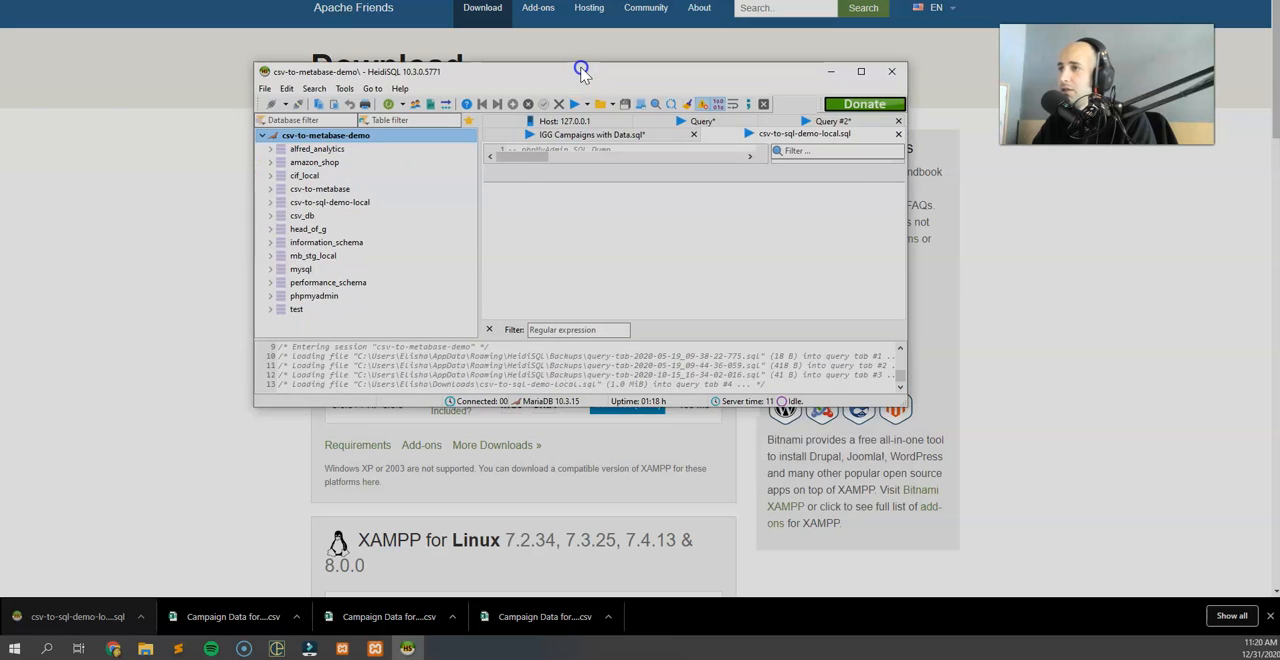
- Disconnect from the local session, discarding the unsaved query tab, and select csv-to-metabase demo in the Session manager
left_click_drag(582, 72, 404, 36)
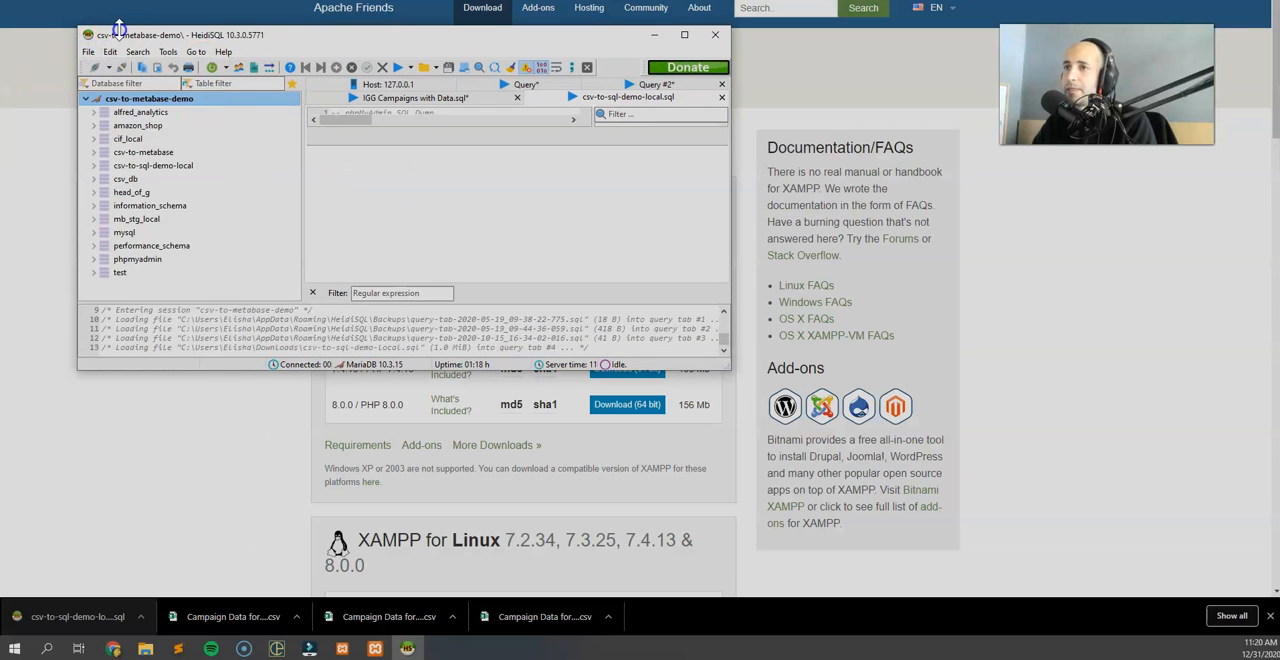
right_click(148, 98)
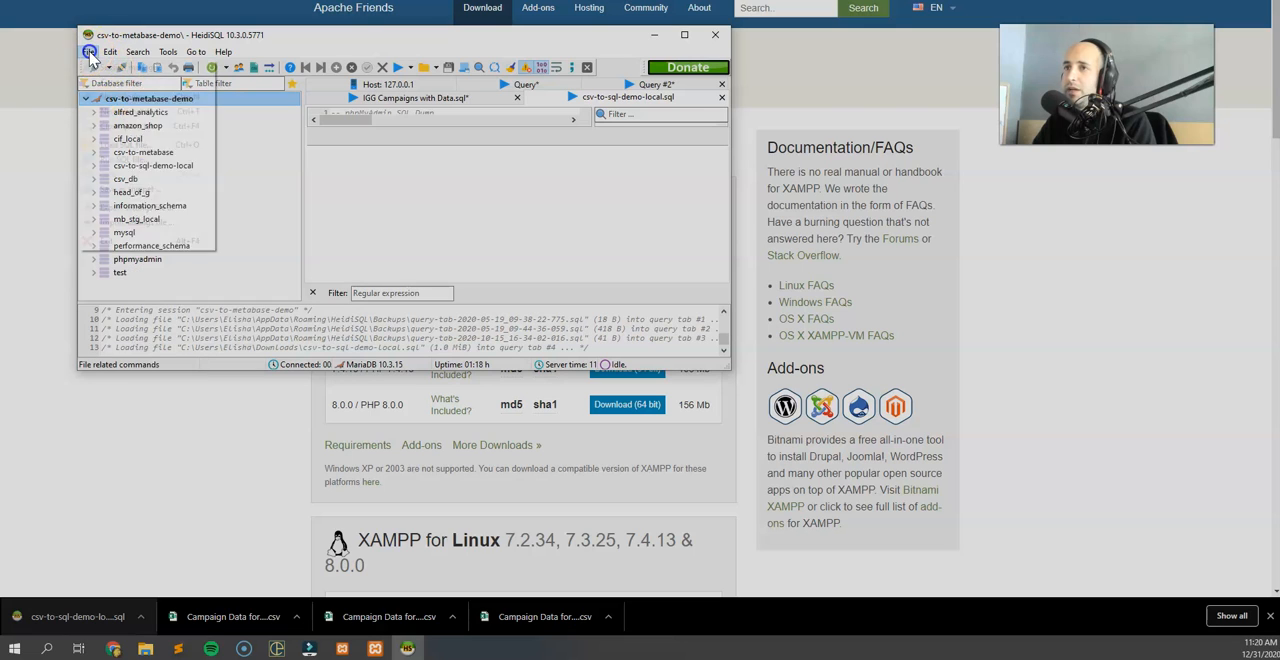
left_click(88, 52)
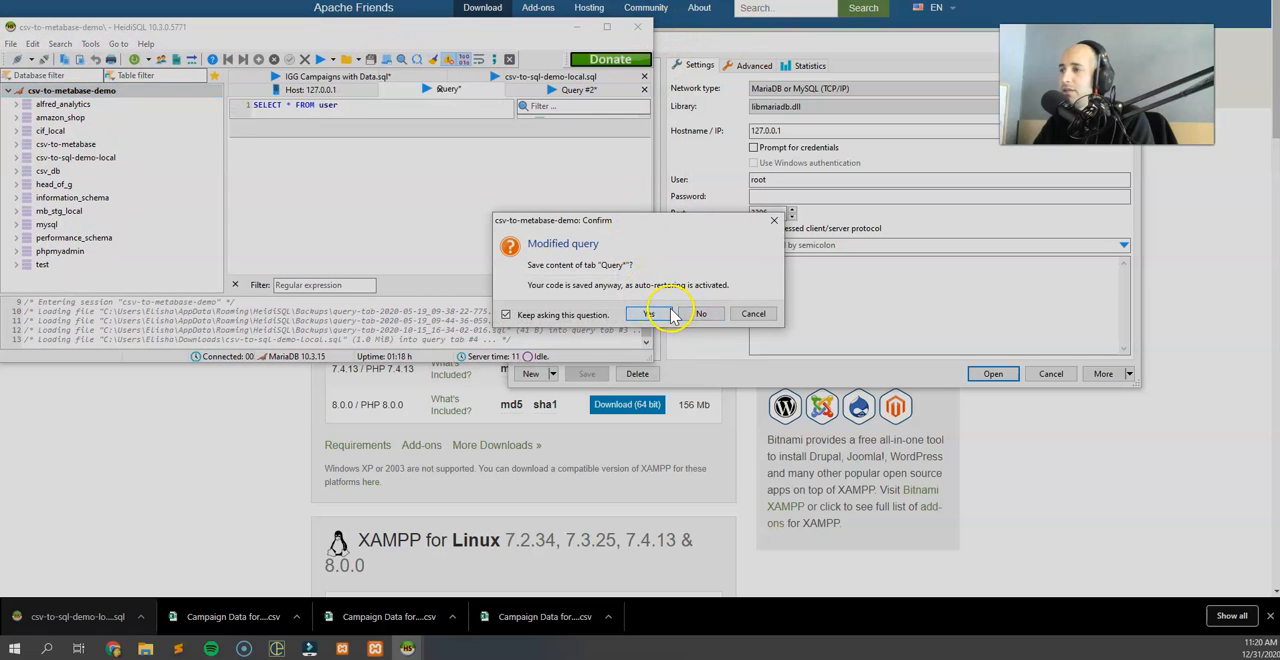
left_click(648, 314)
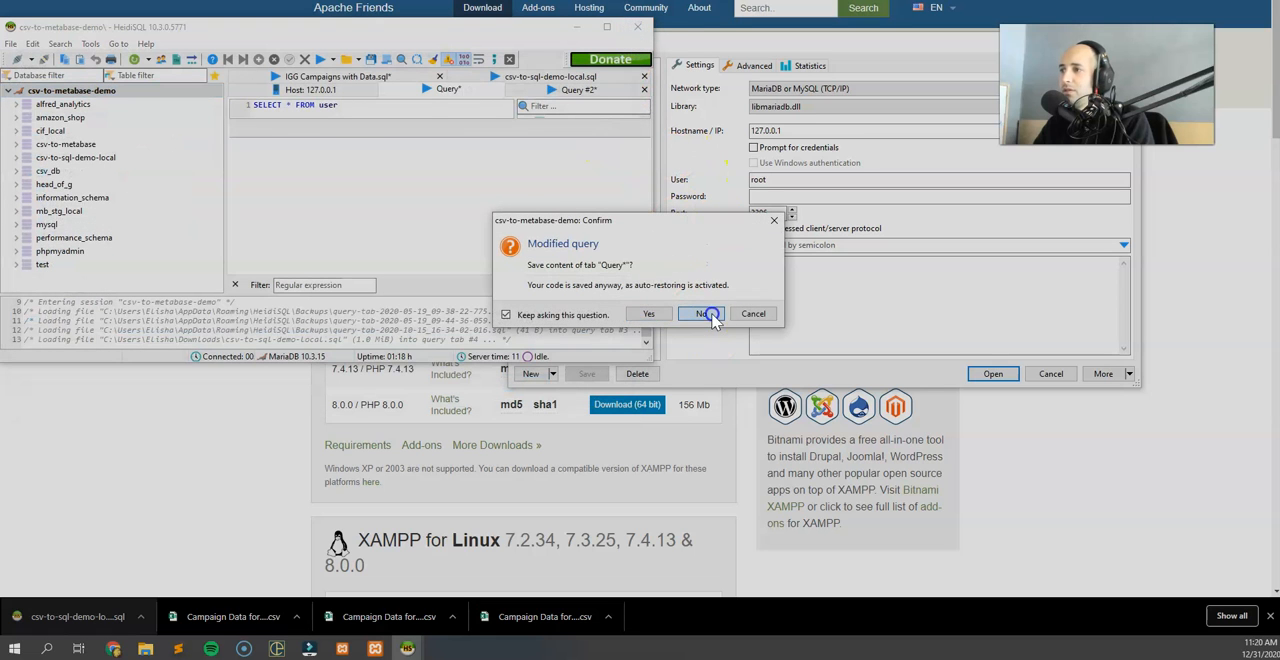
left_click(700, 312)
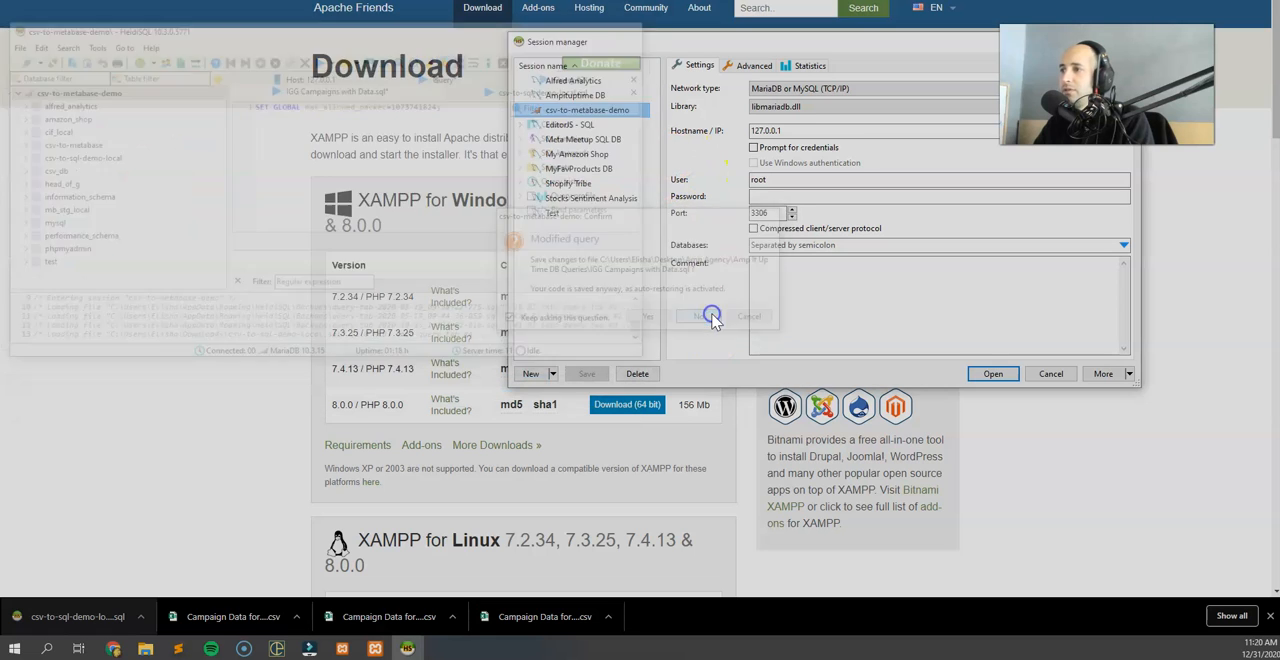
left_click(696, 316)
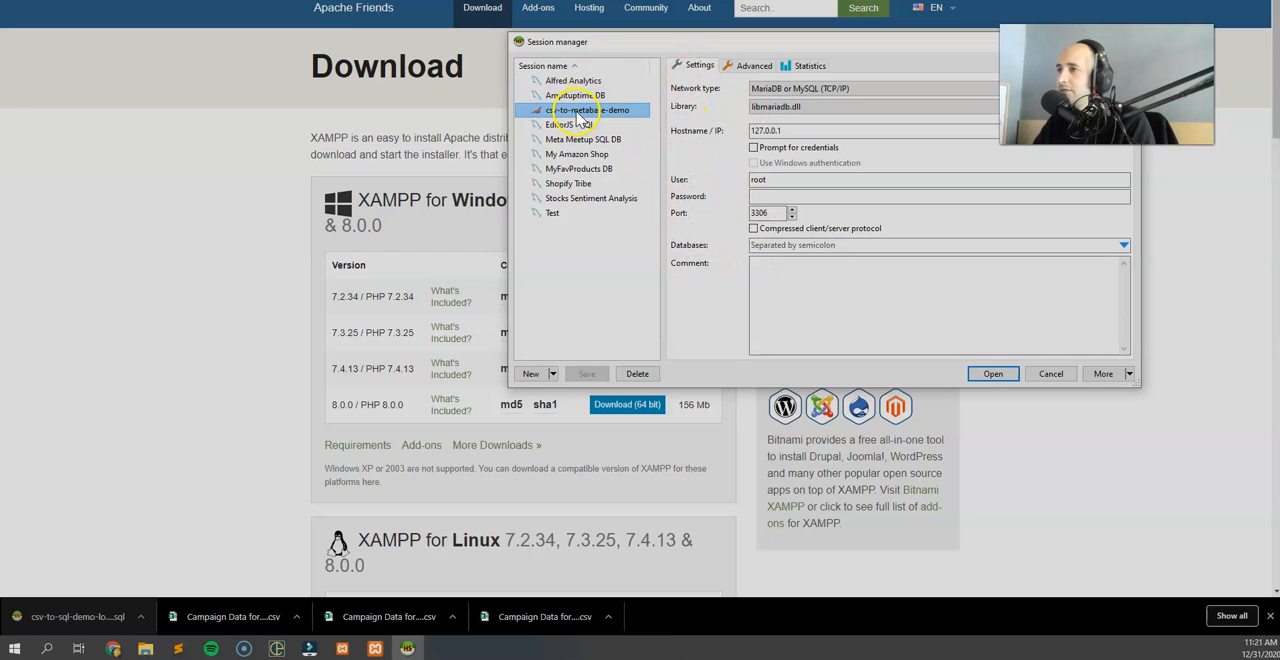
- Add another new session and rename it metabase-d... for the Metabase connection
left_click(532, 372)
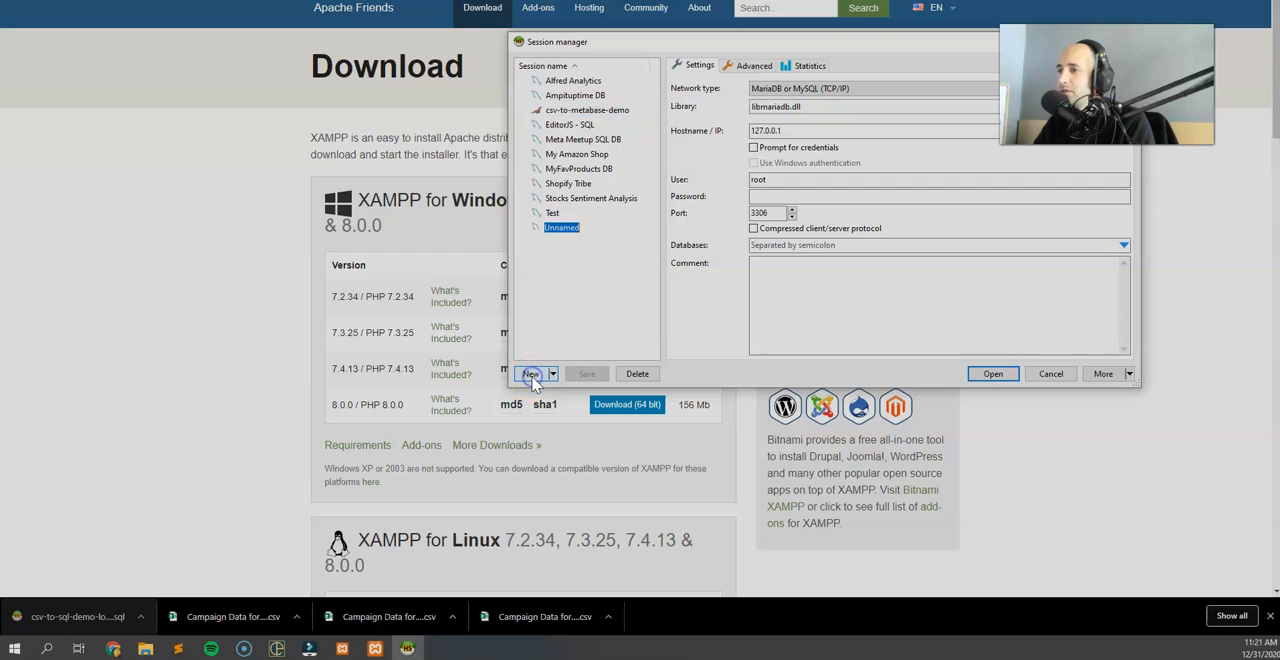
right_click(560, 228)
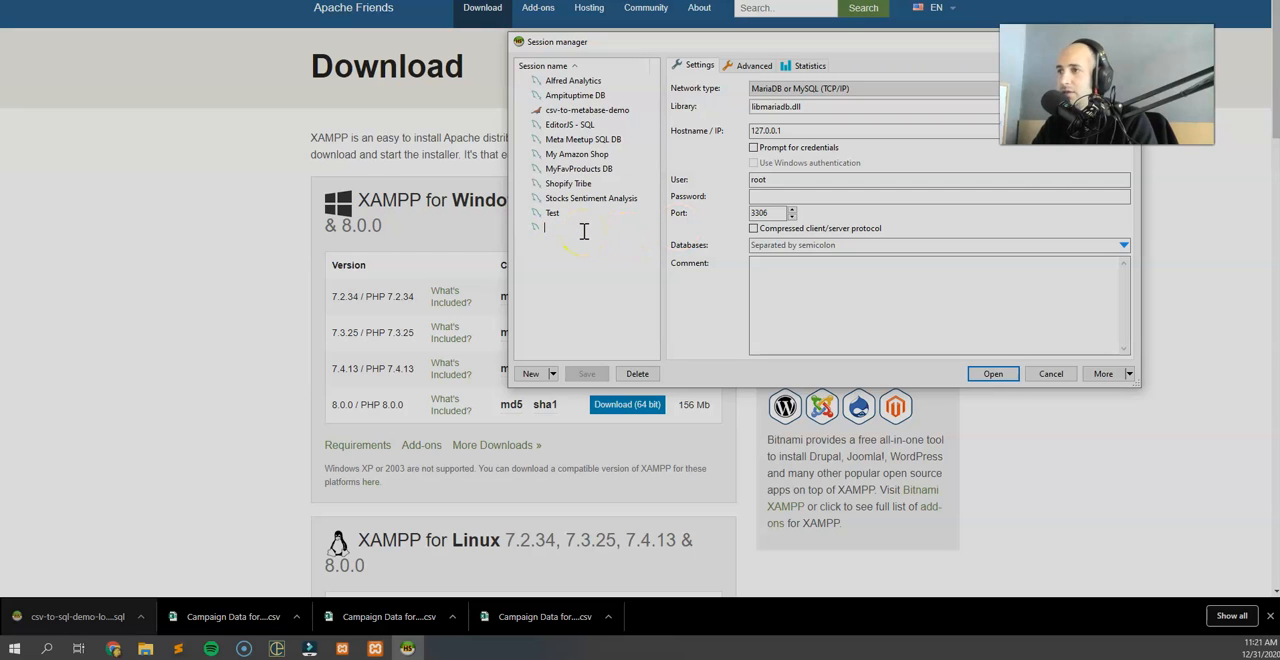
type("metabase-d")
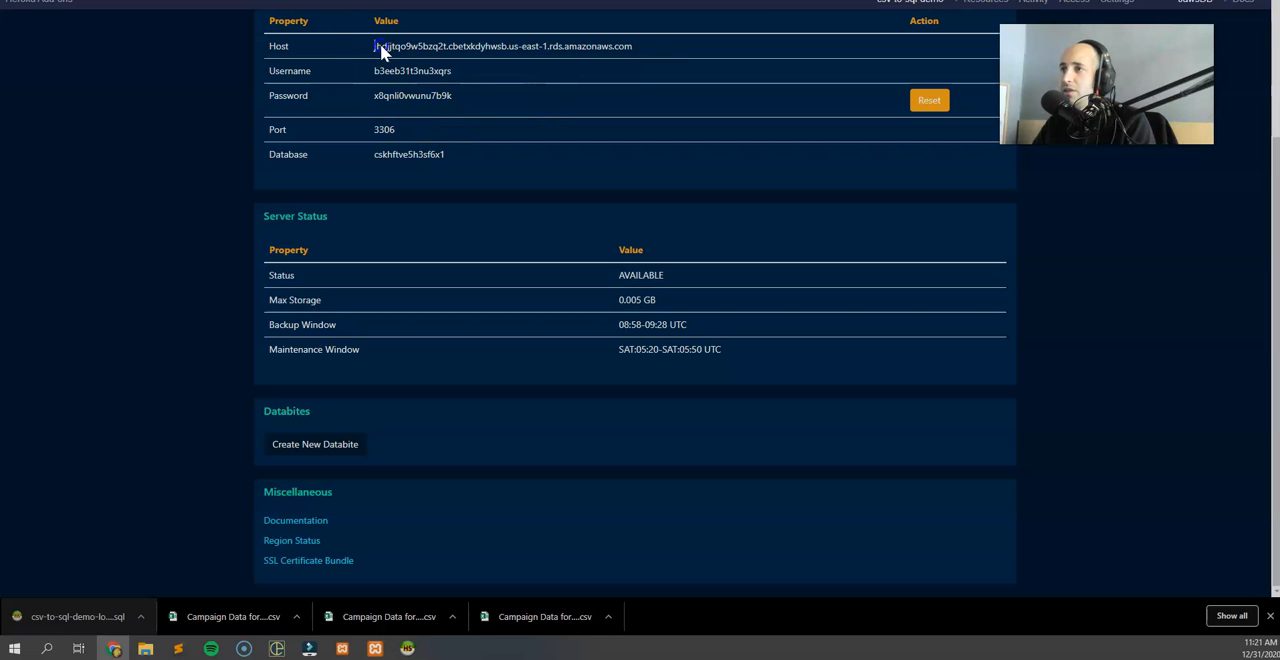
left_click_drag(376, 46, 628, 46)
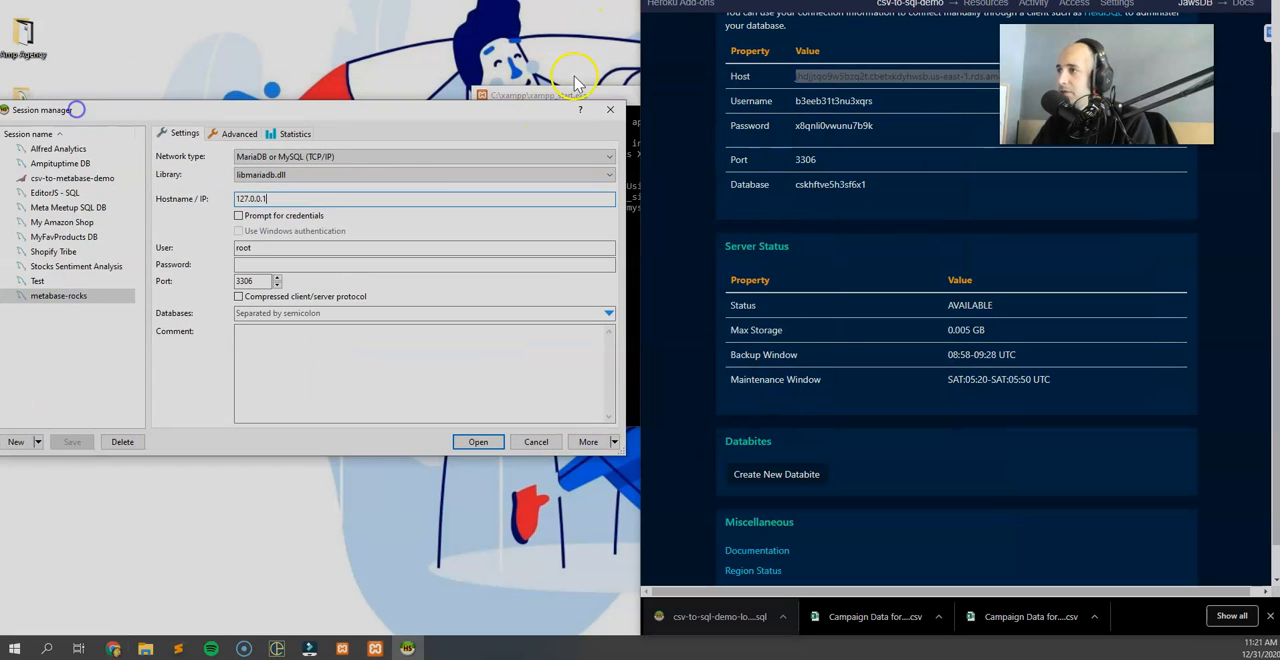
right_click(896, 76)
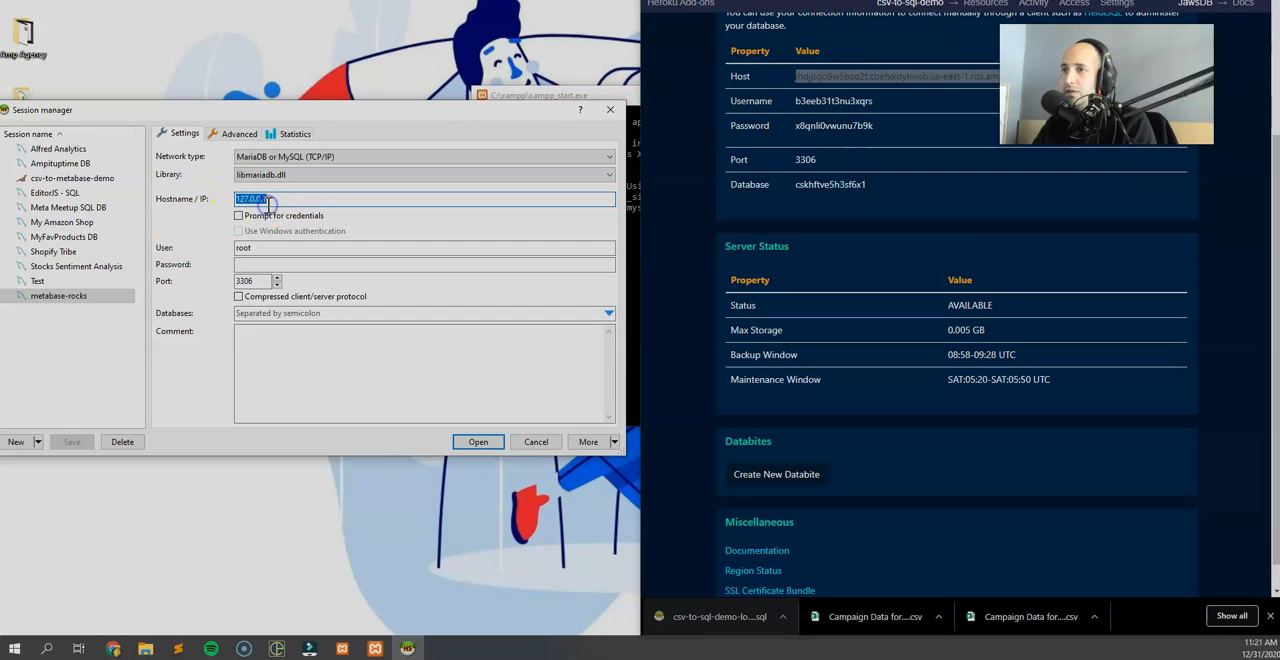
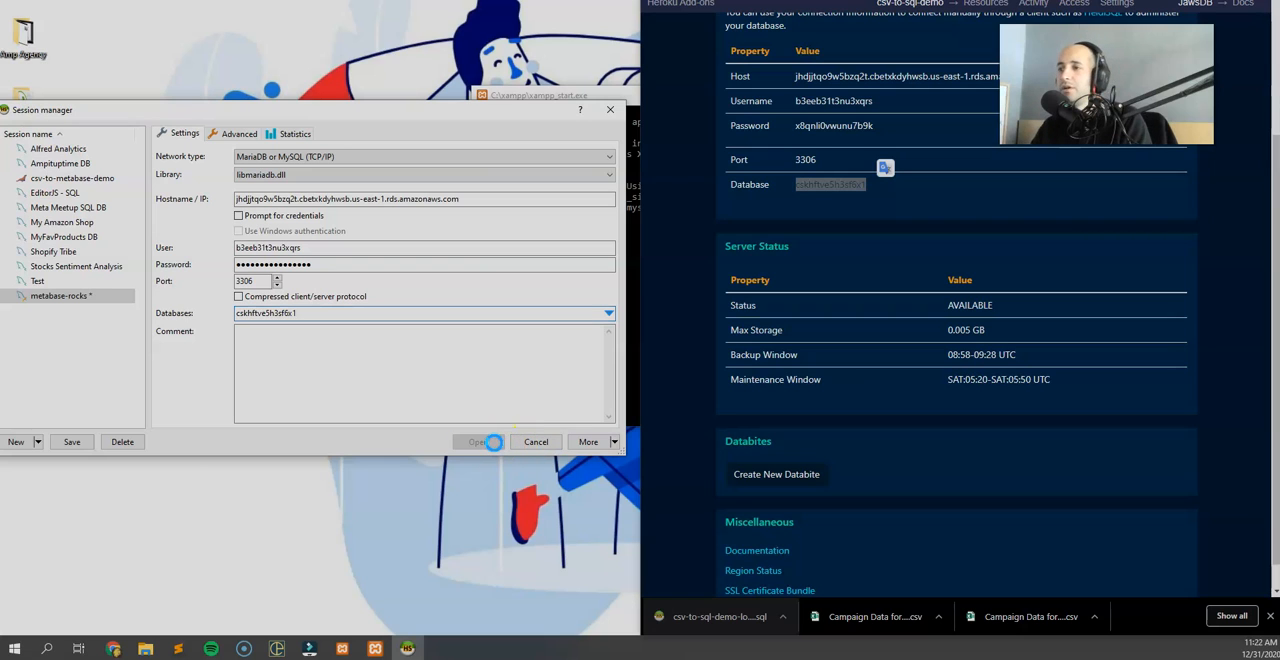
left_click(476, 440)
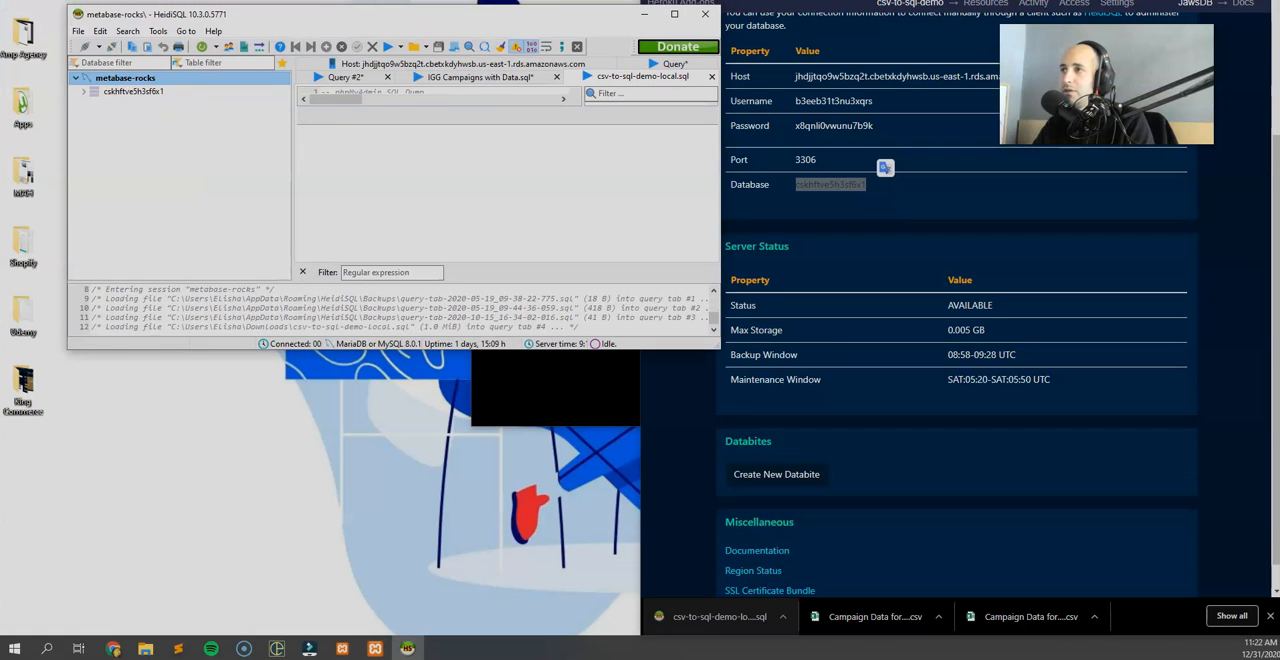
- Select the JawsDB database, review the loaded csv-to-sql-demo-local dump and execute the whole script (F9)
left_click(674, 14)
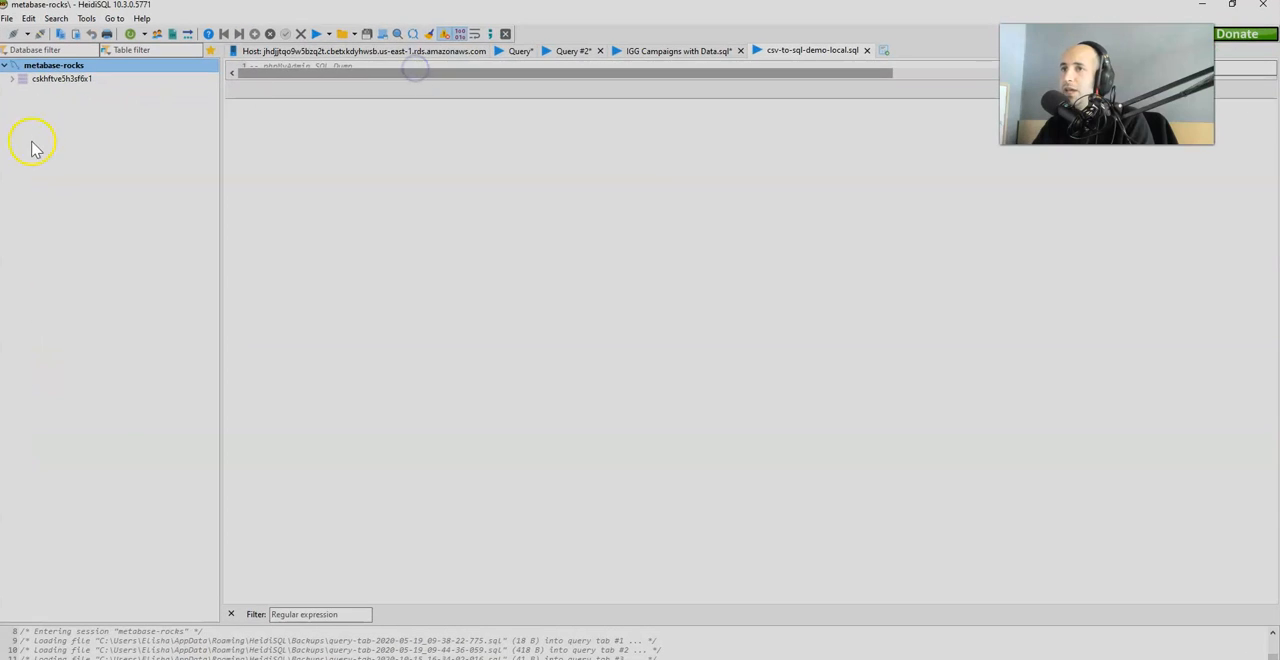
left_click(62, 78)
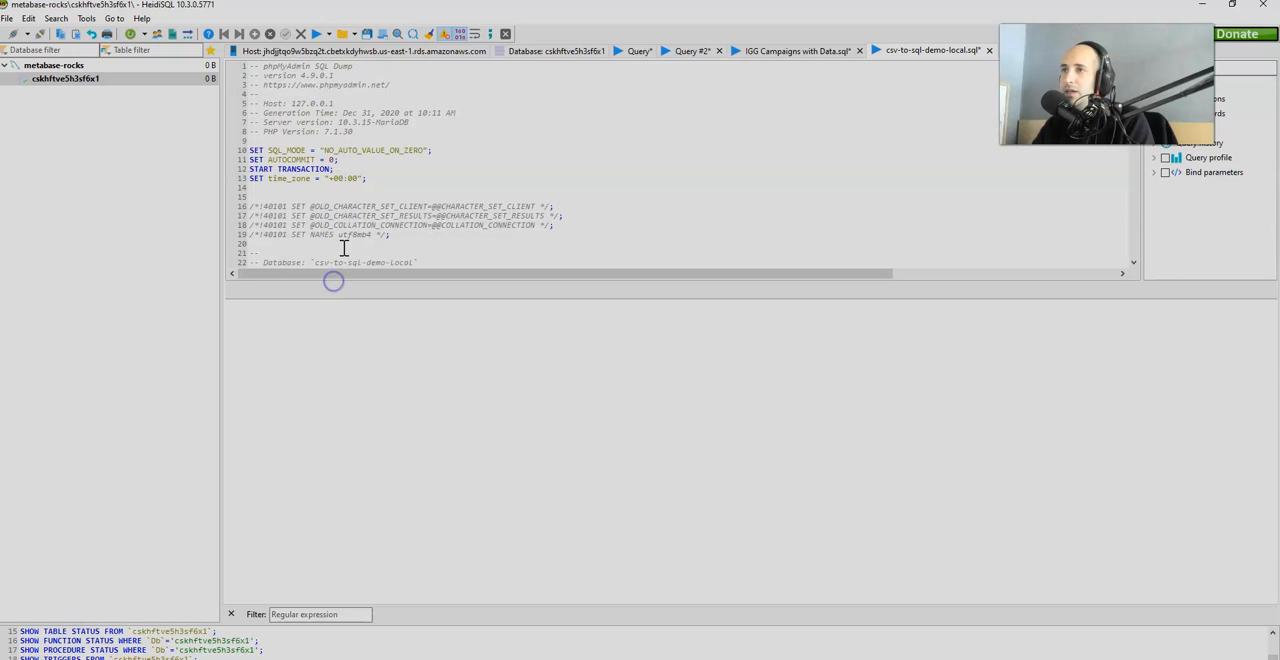
scroll("down", 3)
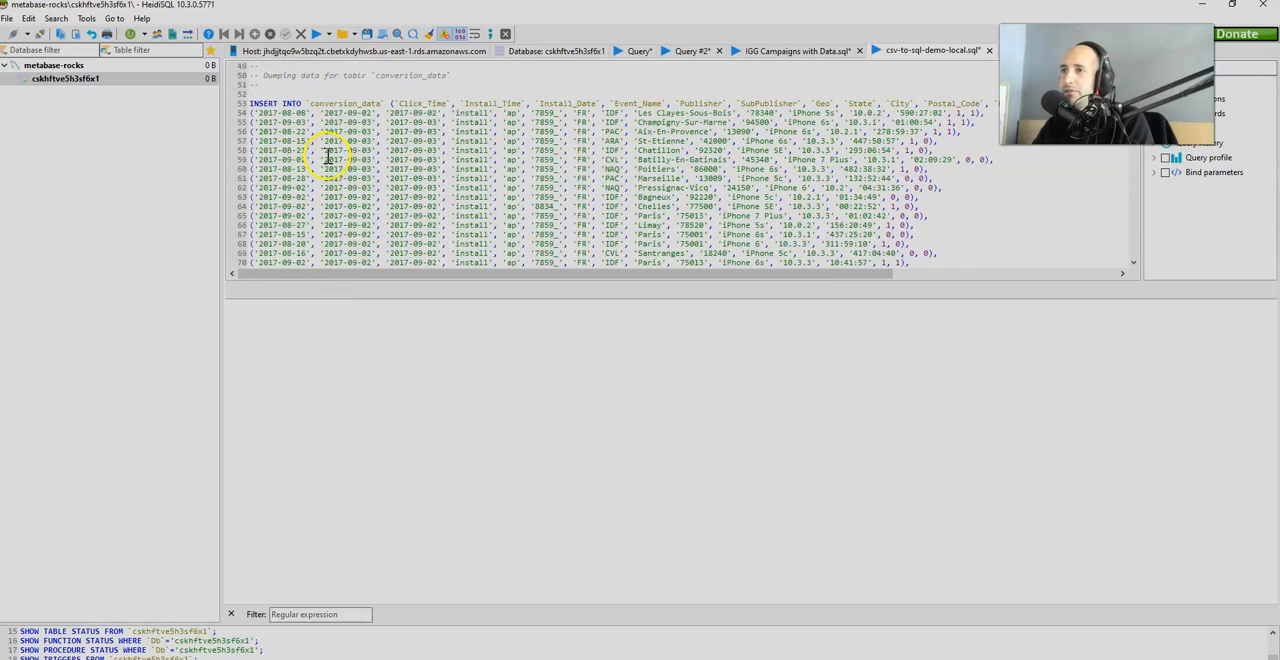
scroll("up", 3)
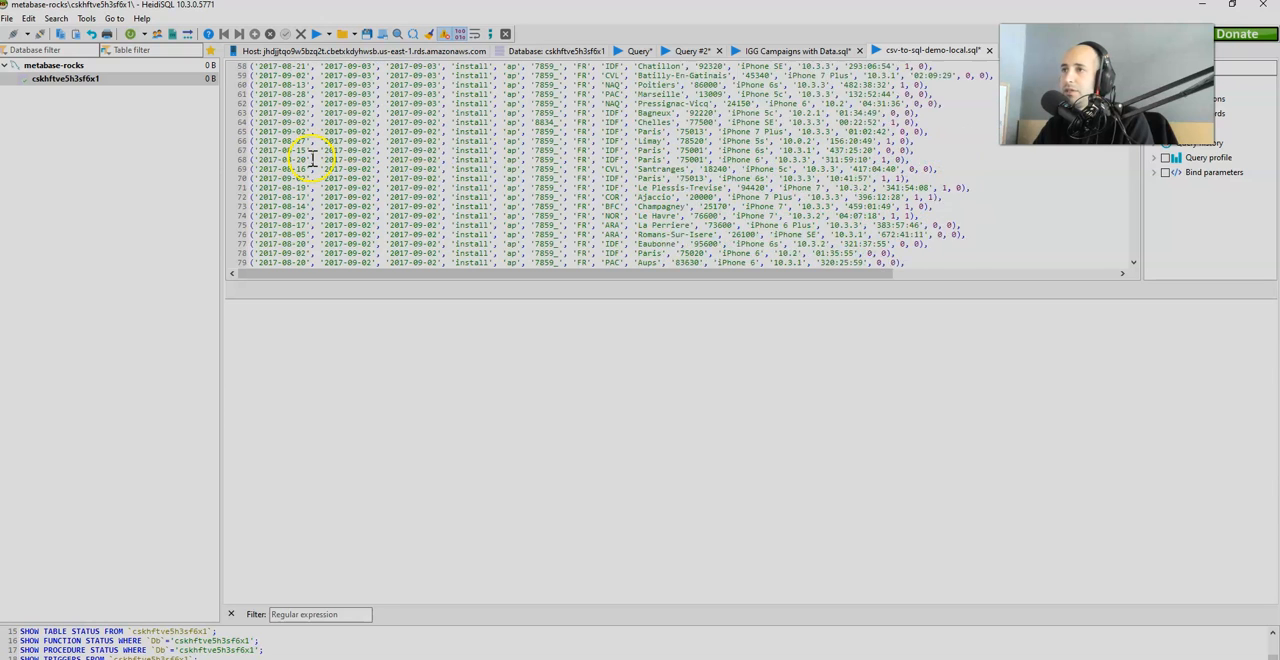
scroll("down", 3)
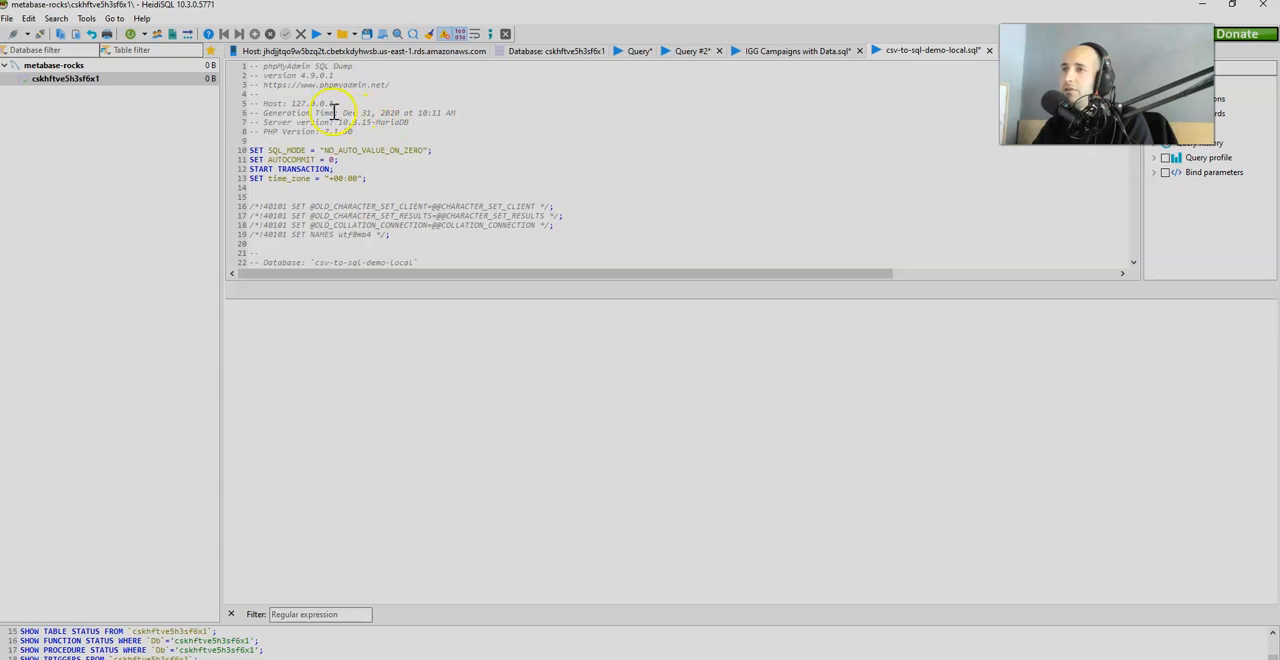
scroll("down", 3)
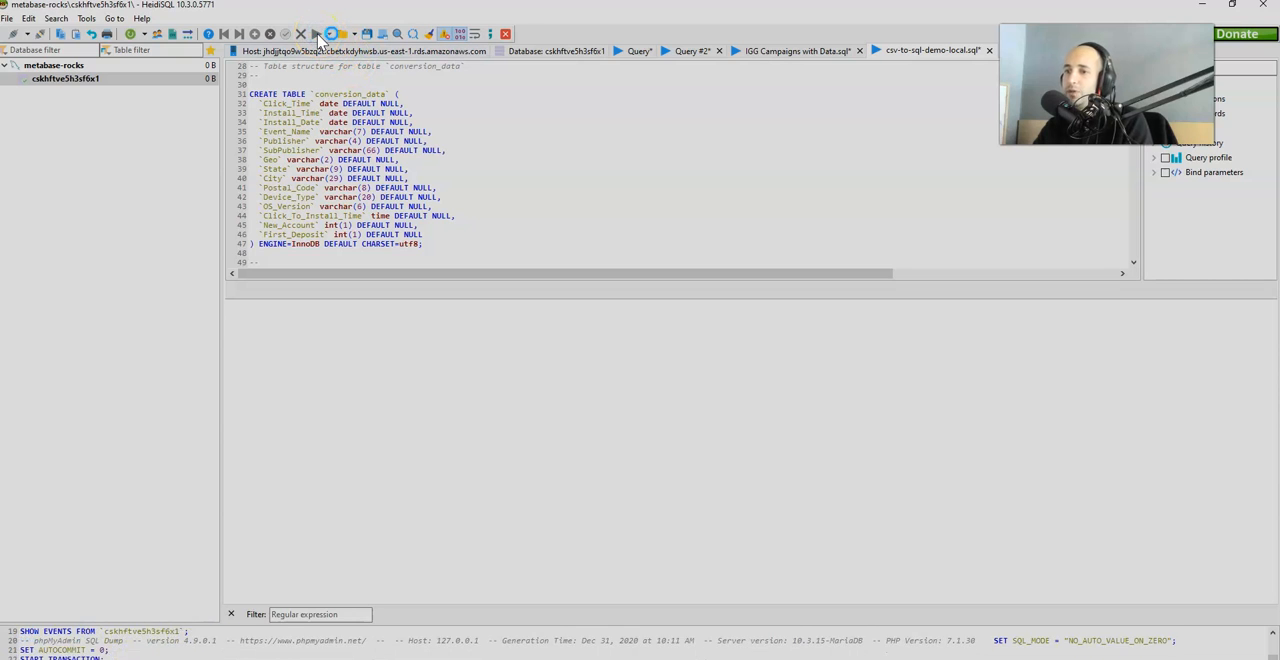
left_click(8, 18)
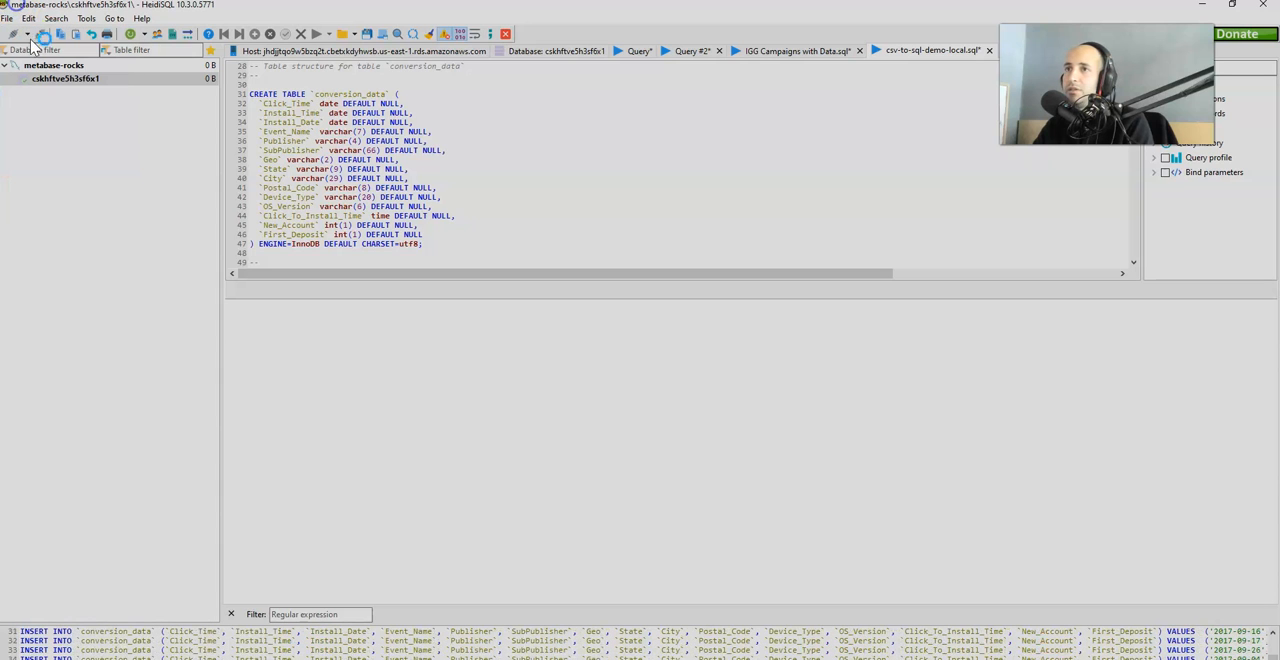
- Let the script finish and dismiss the SQL Error (1064) and 1-warning reports
right_click(64, 80)
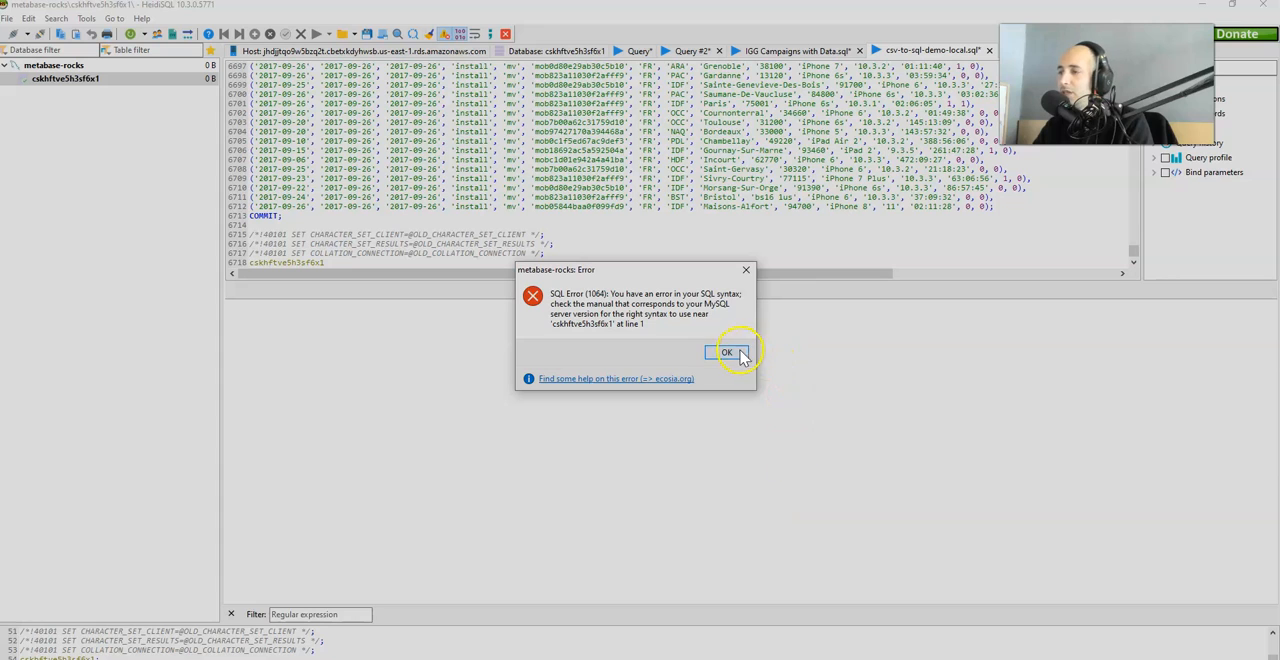
mouse_move(636, 308)
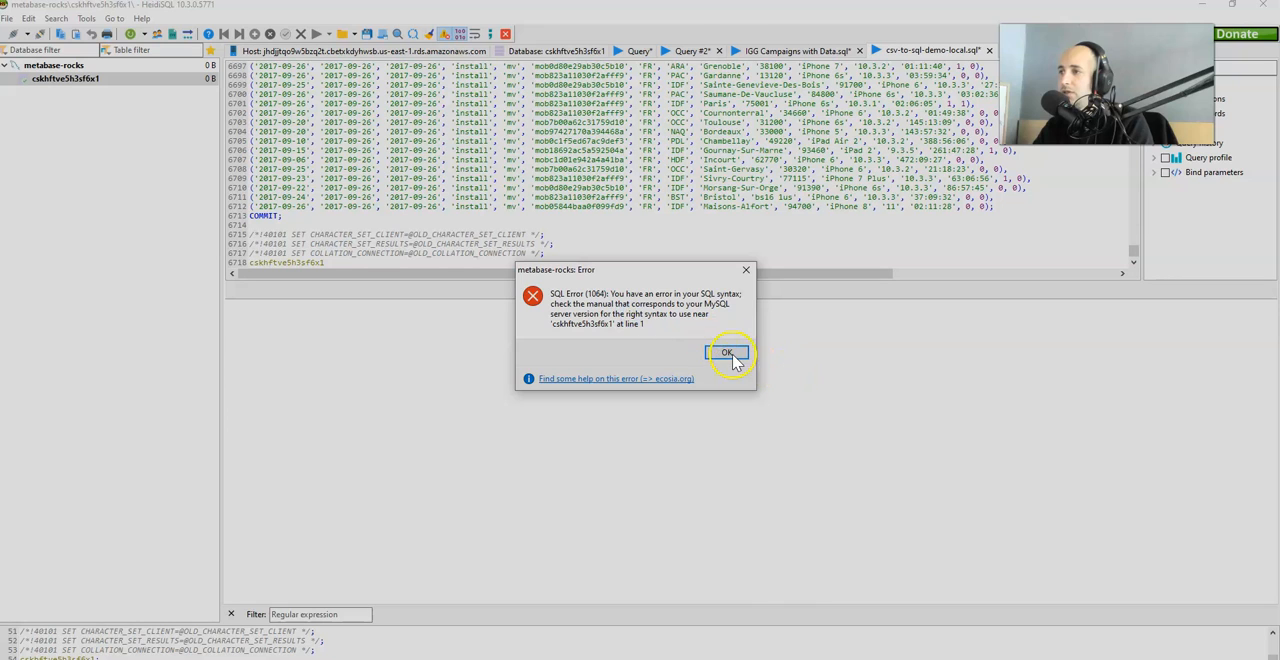
left_click(728, 352)
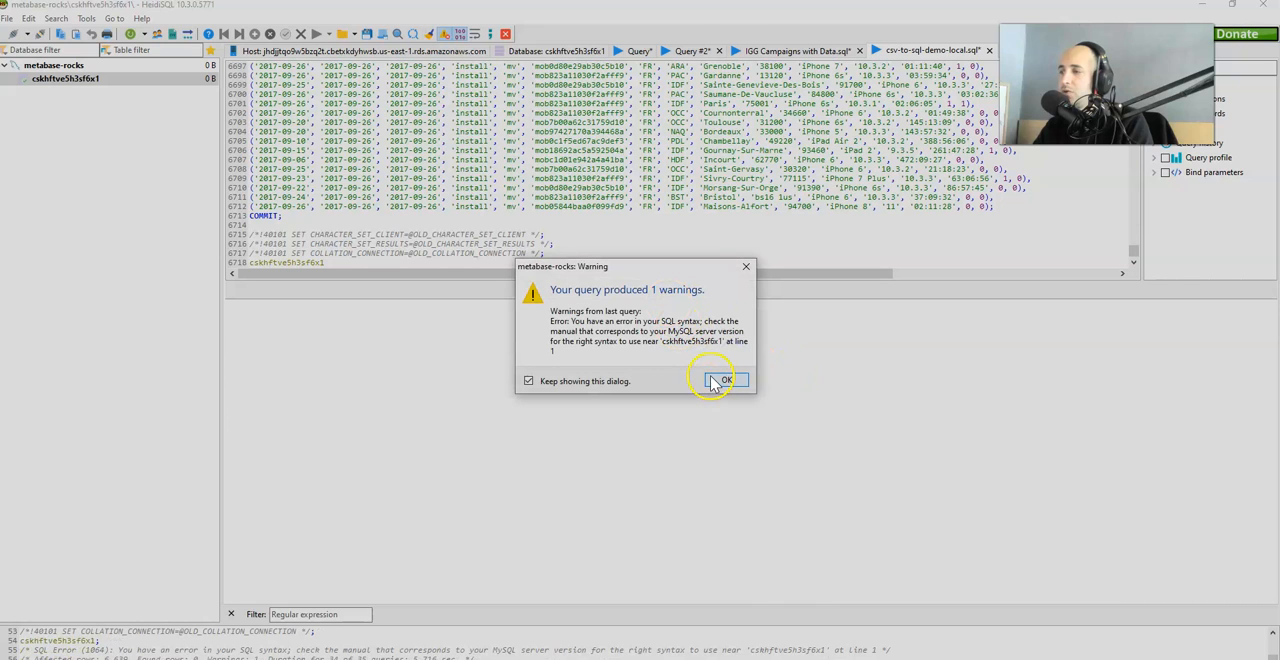
left_click(724, 380)
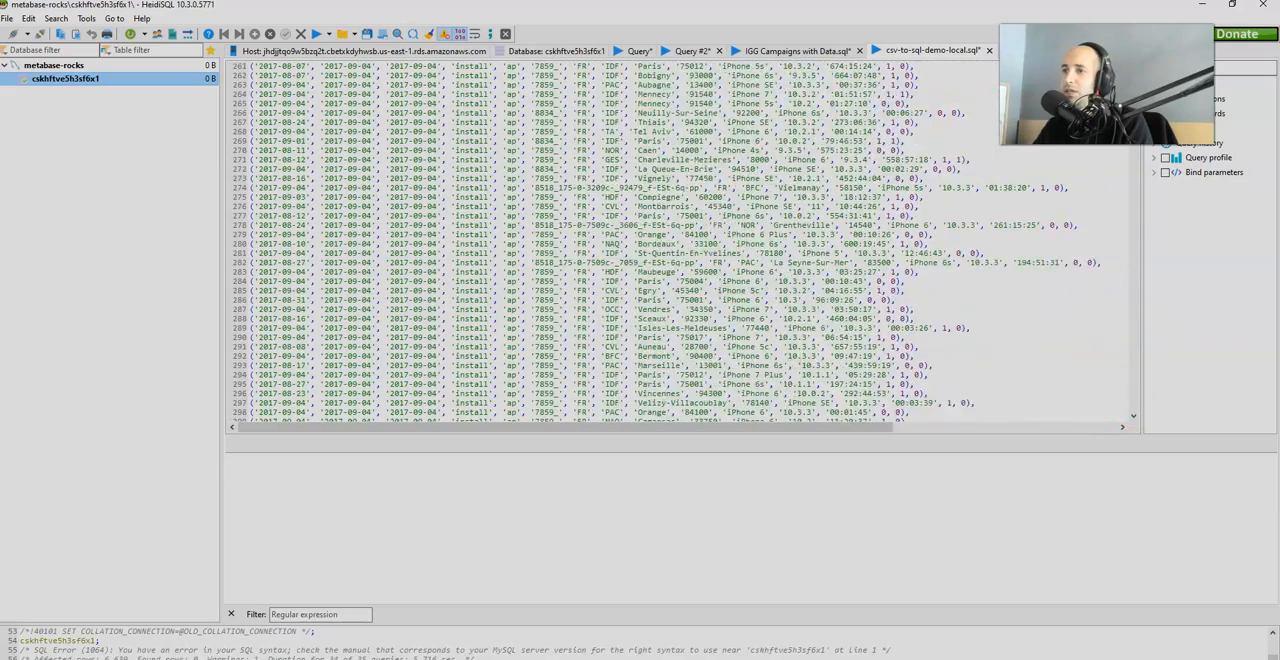
- Insert the database name cskhftve5h3sf6x1 on its own line below the '-- Database' comment in the dump
scroll("down", 3)
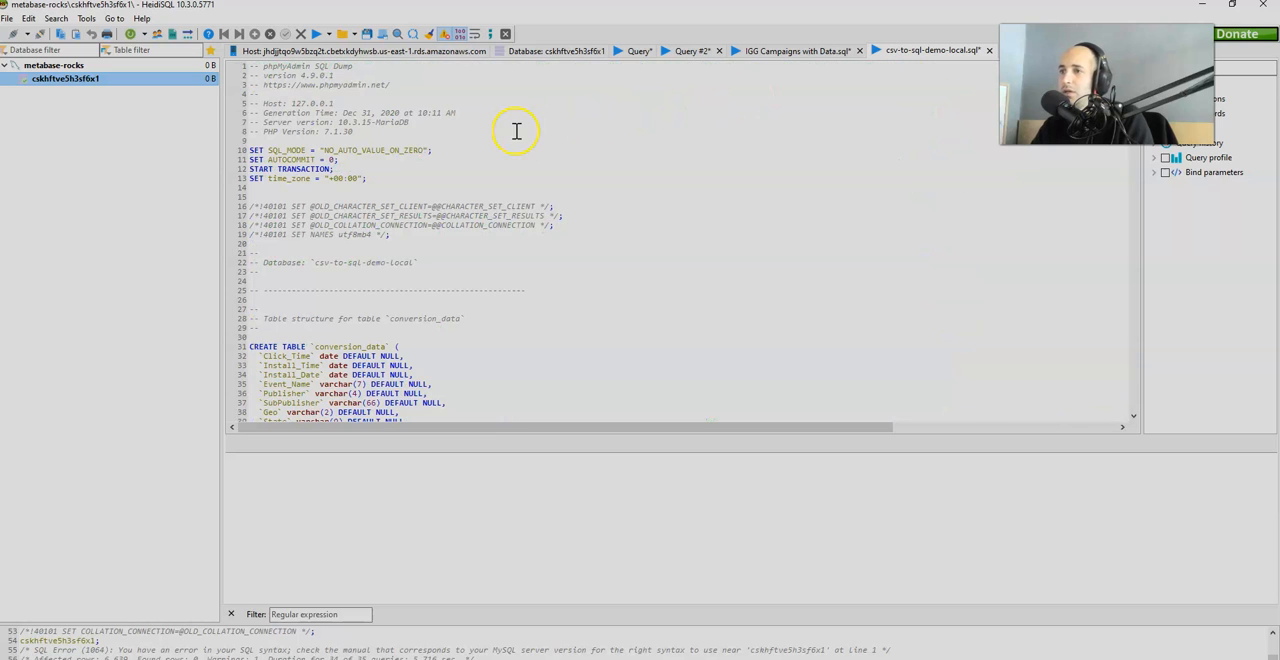
scroll("down", 3)
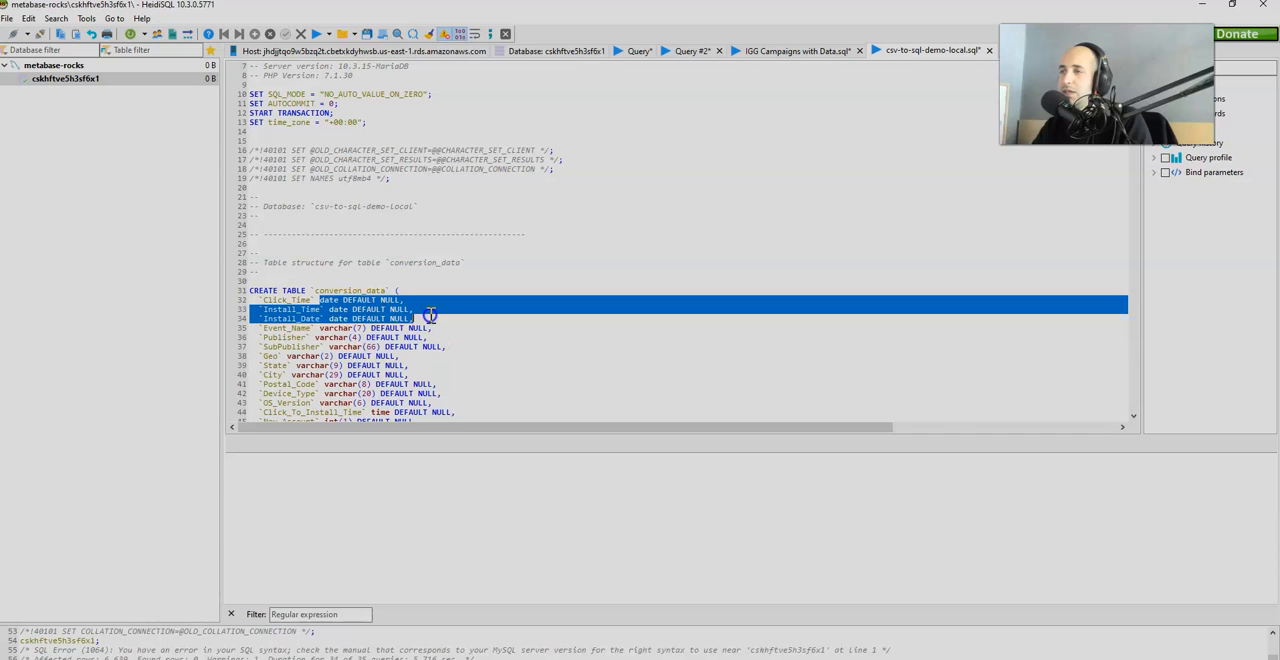
left_click(388, 228)
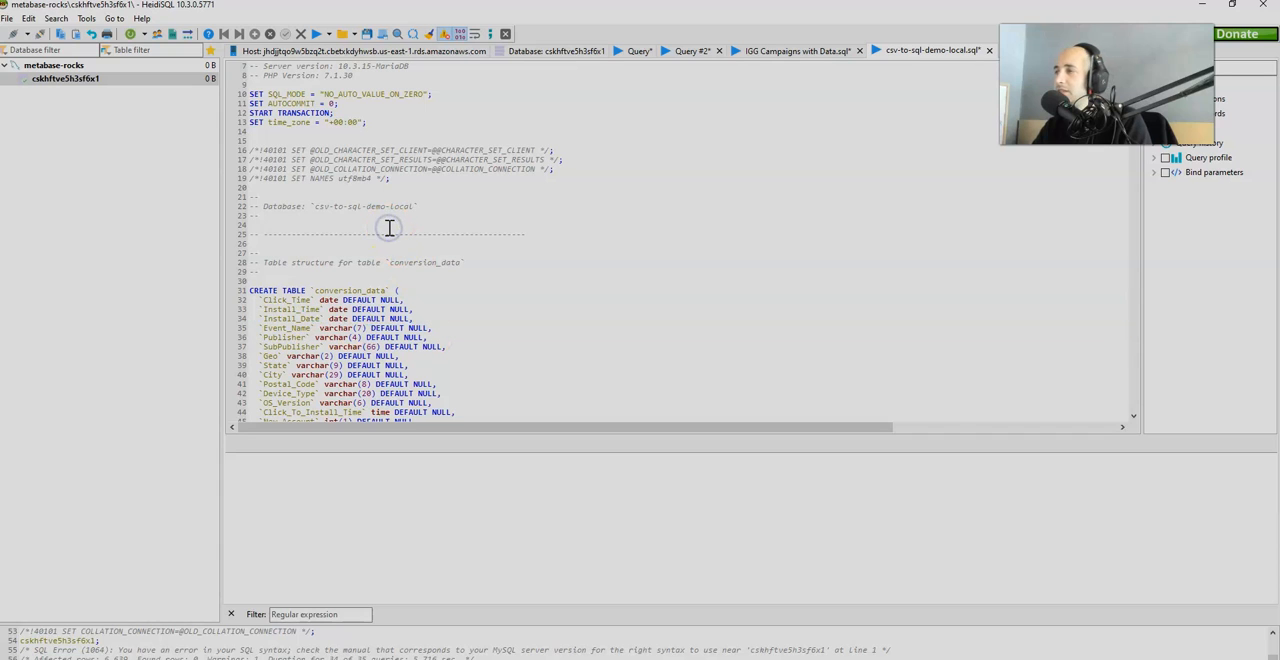
right_click(64, 78)
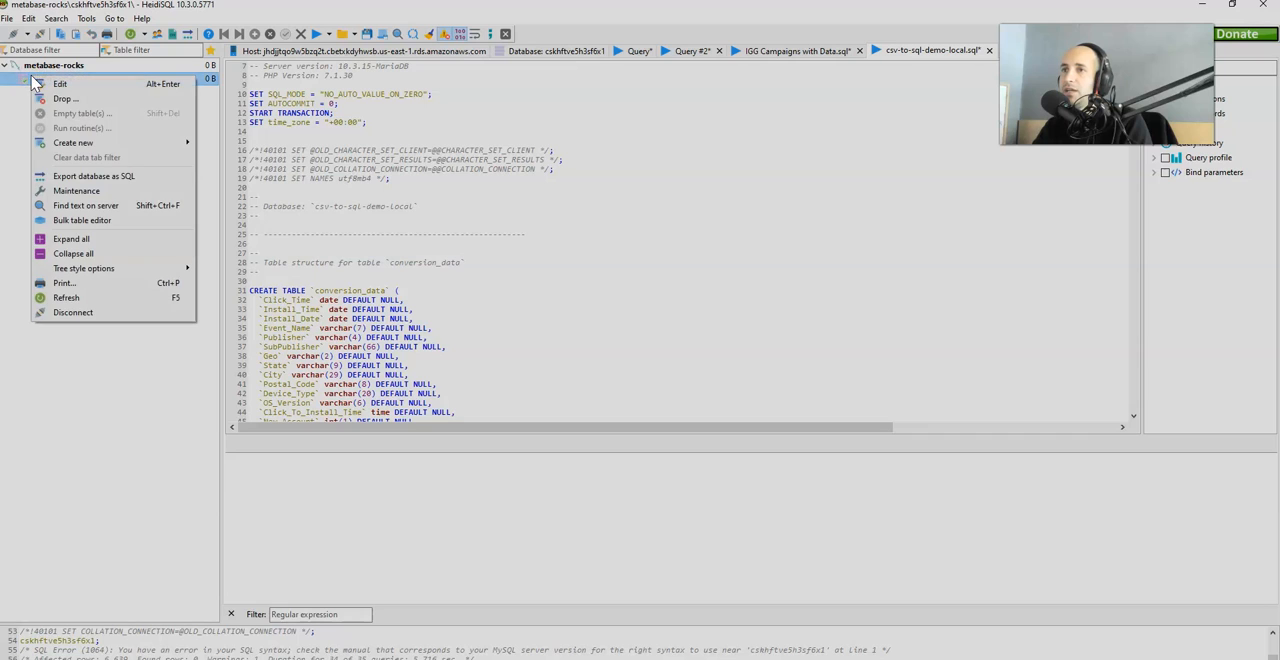
left_click(64, 80)
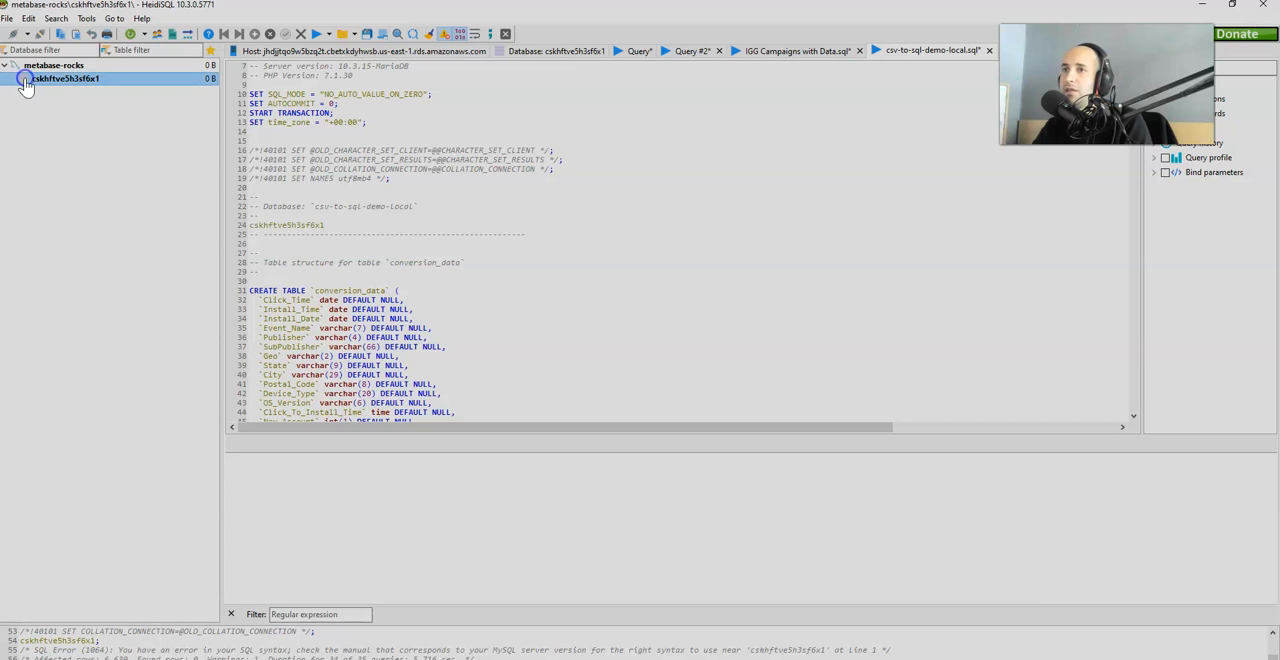
type("cskhftve5h3sf6x1")
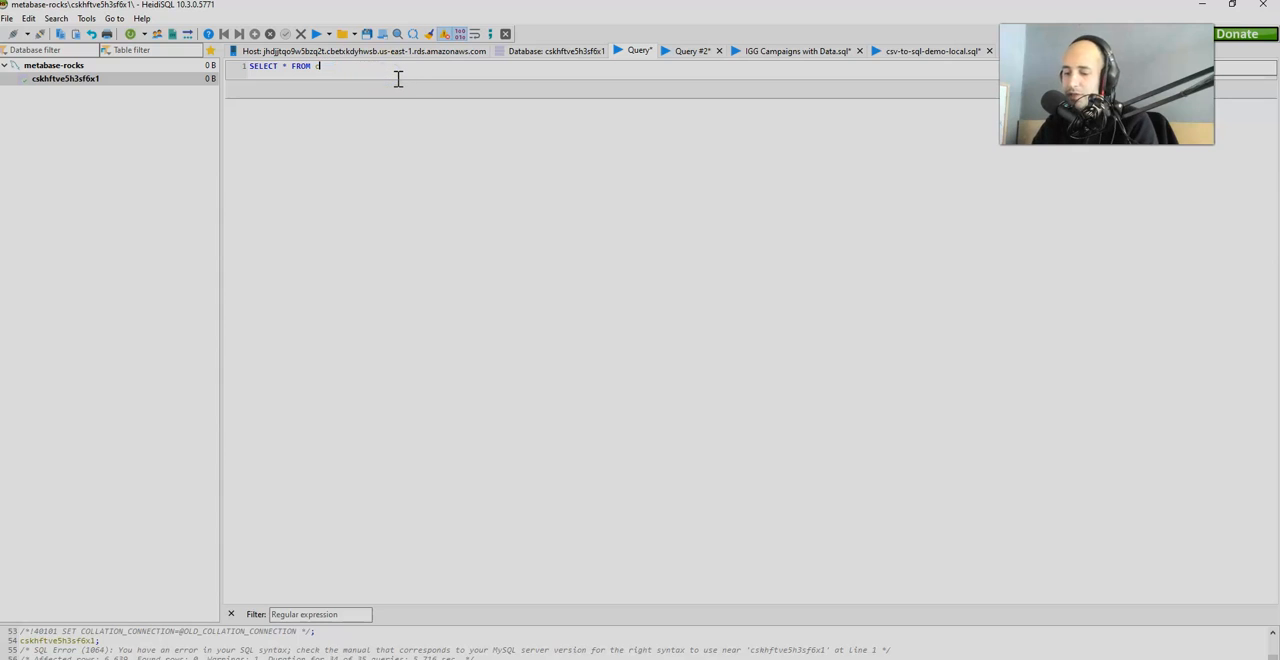
- Run SELECT * FROM conversion_data and browse the returned rows in the result grid
type("conversion_data")
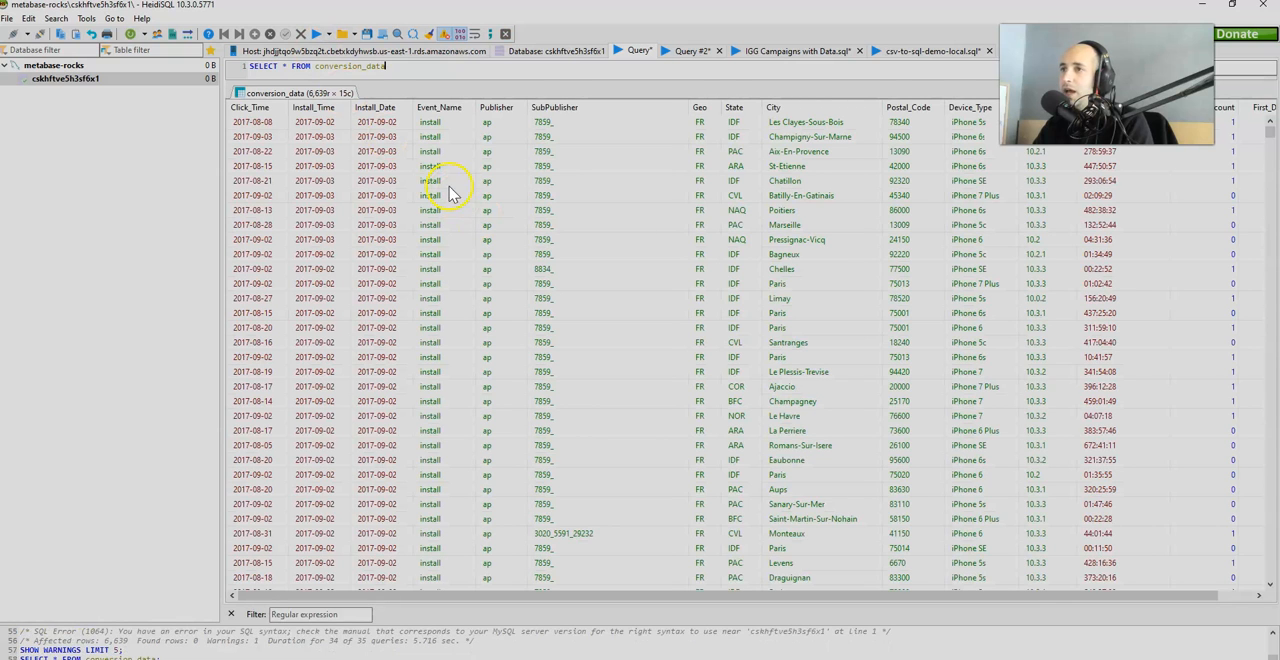
mouse_move(310, 100)
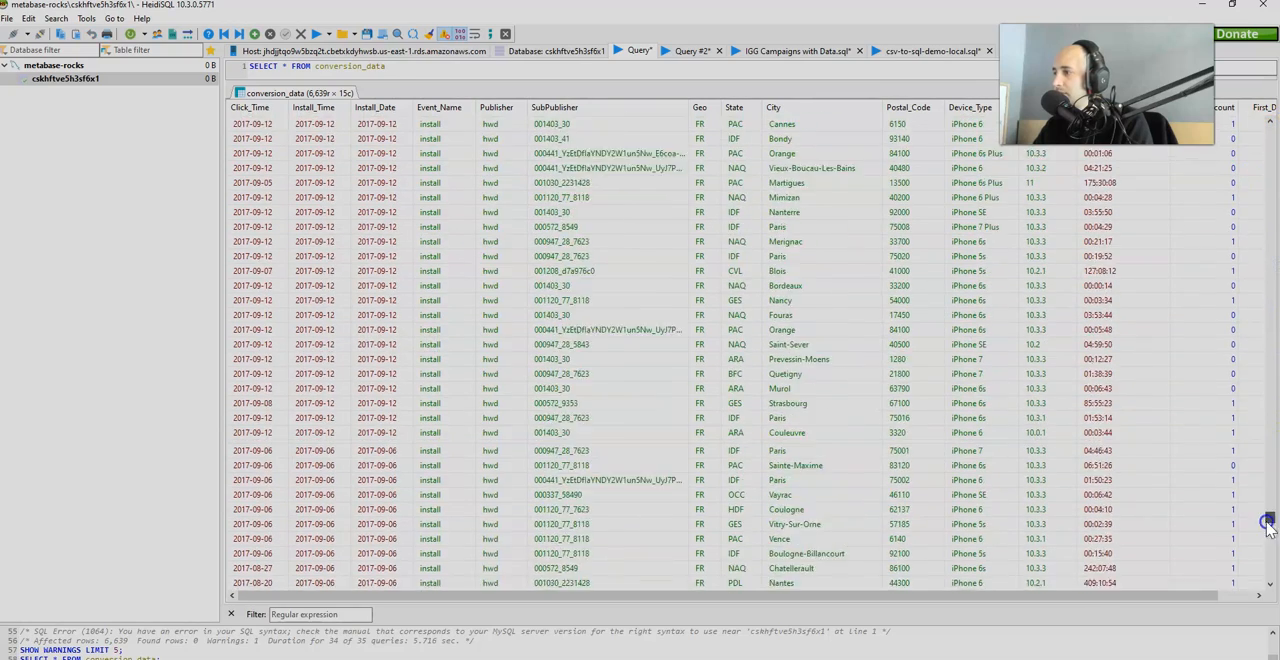
scroll("down", 3)
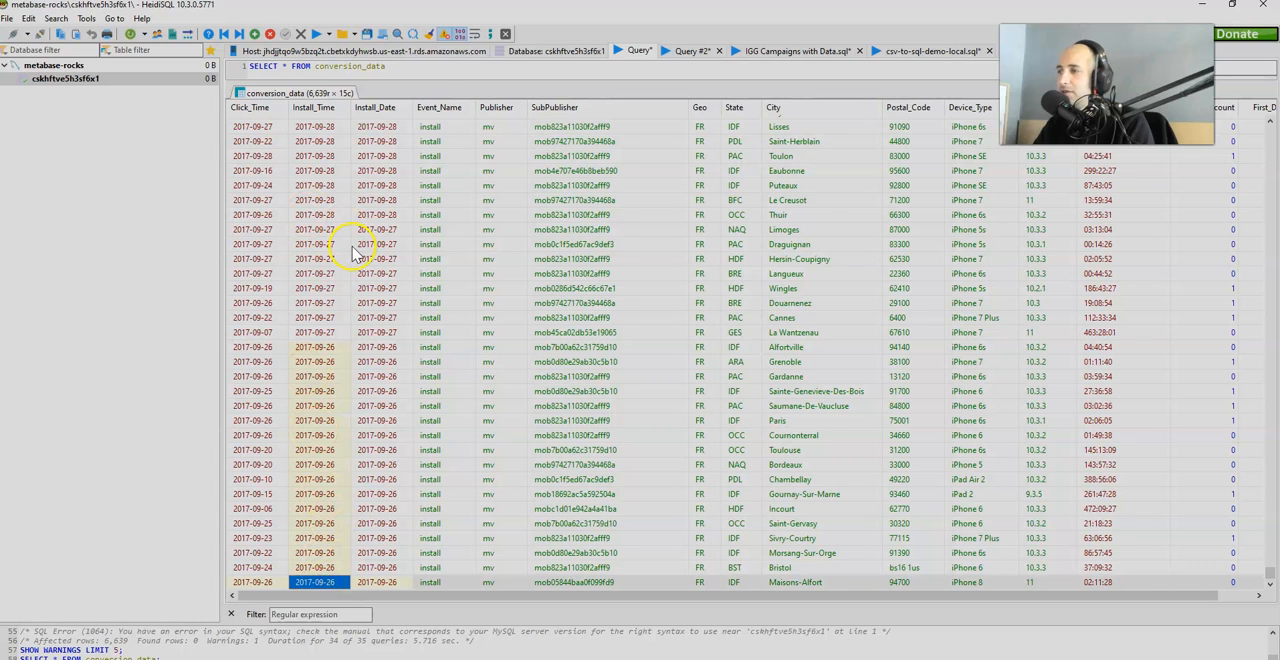
left_click(64, 78)
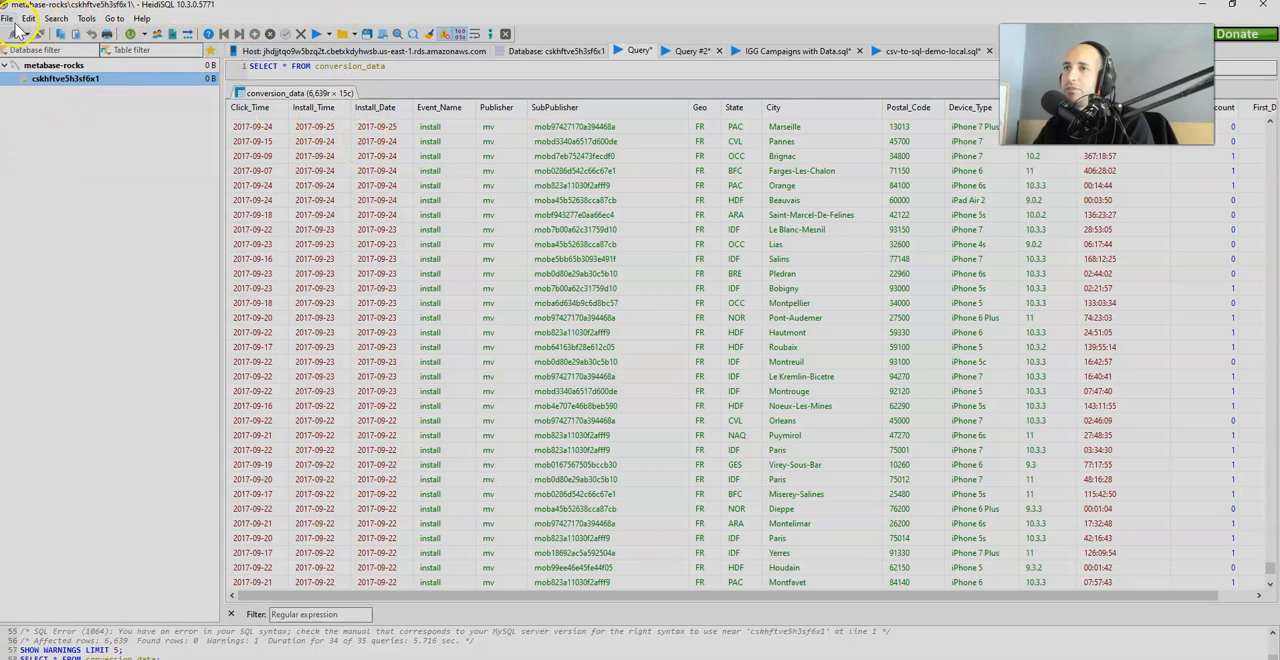
- Browse the File and navigation menus before settling on the file actions
left_click(8, 18)
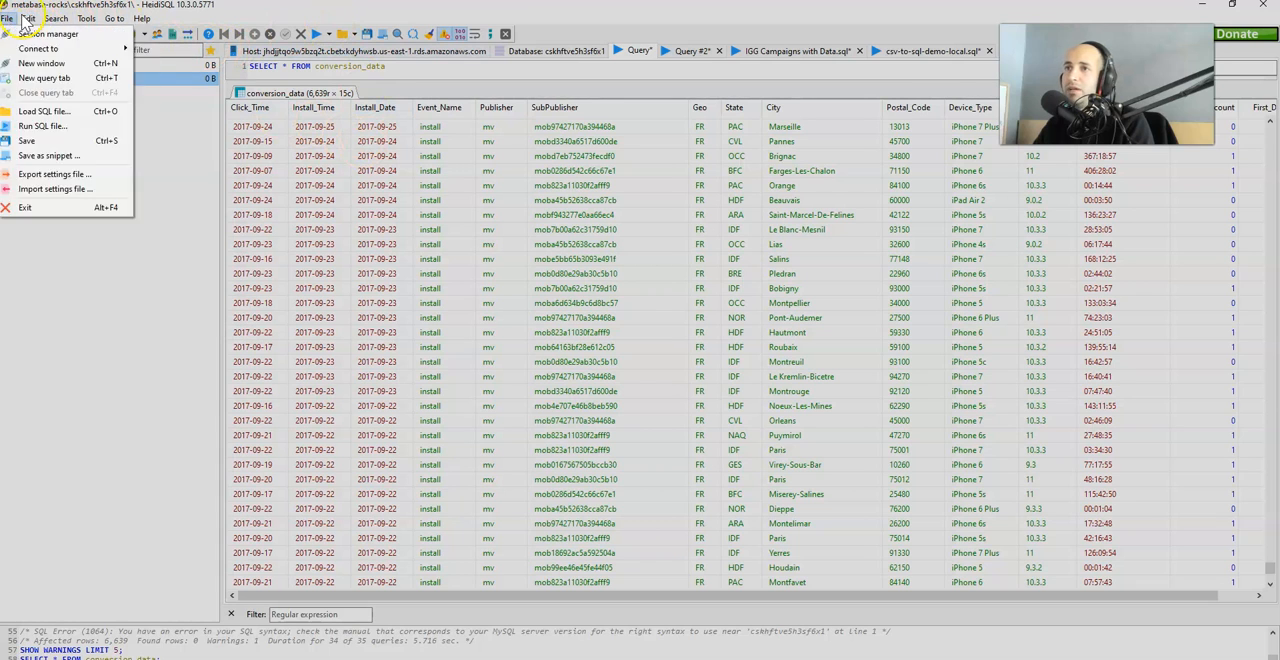
left_click(114, 18)
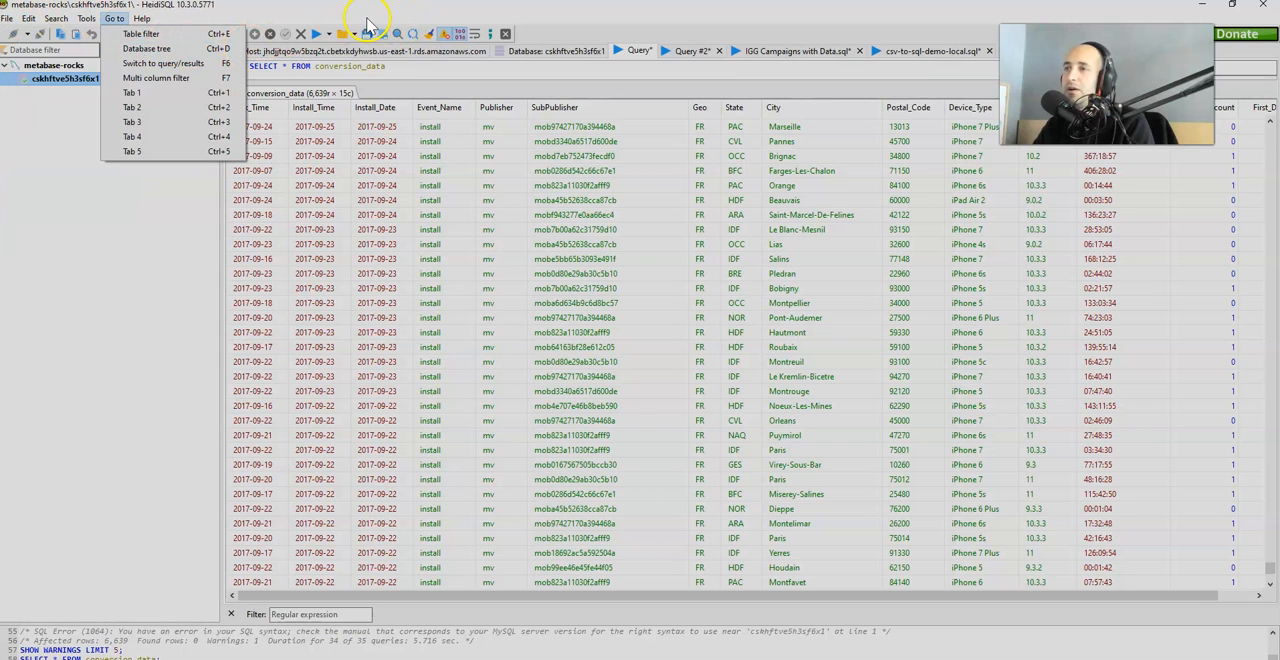
left_click(356, 34)
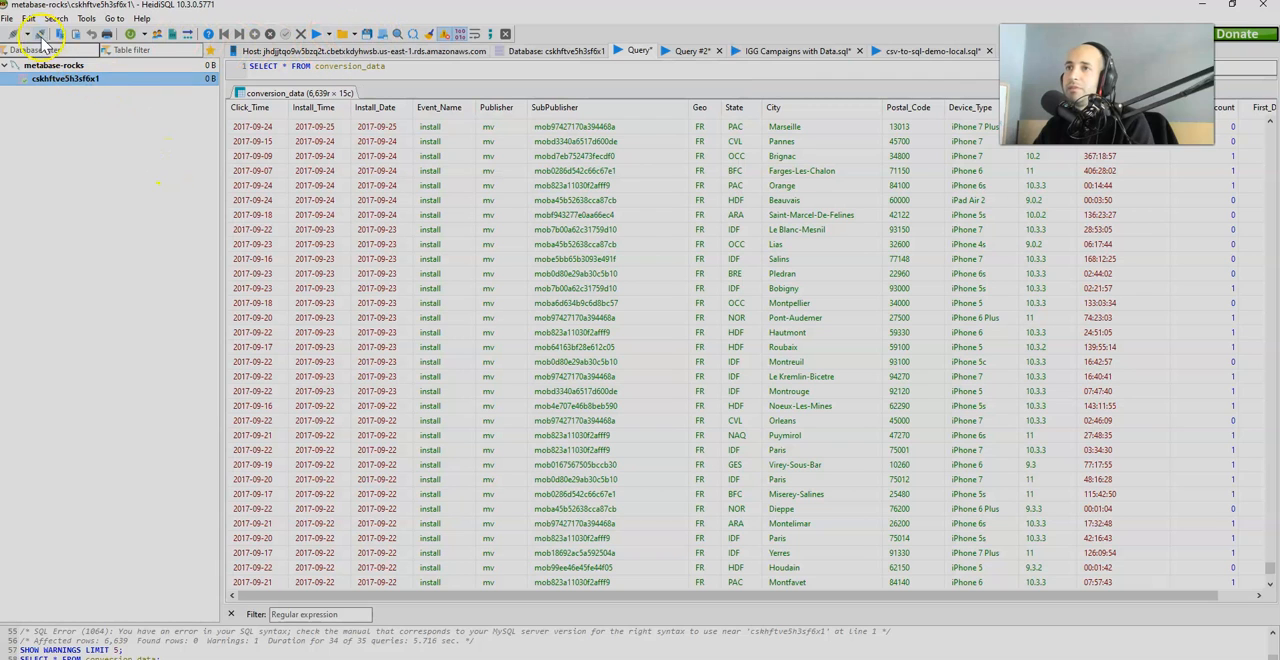
left_click(8, 18)
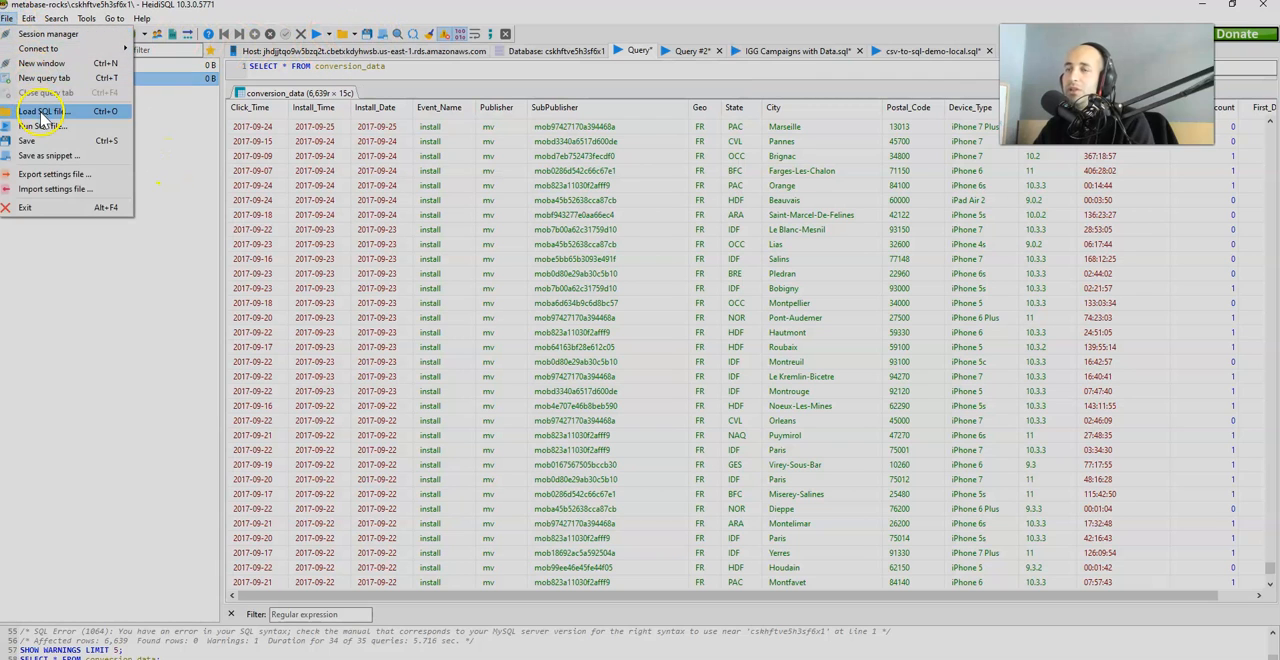
- Load csv-to-sql-demo-local.sql from Downloads into a query tab
left_click(44, 112)
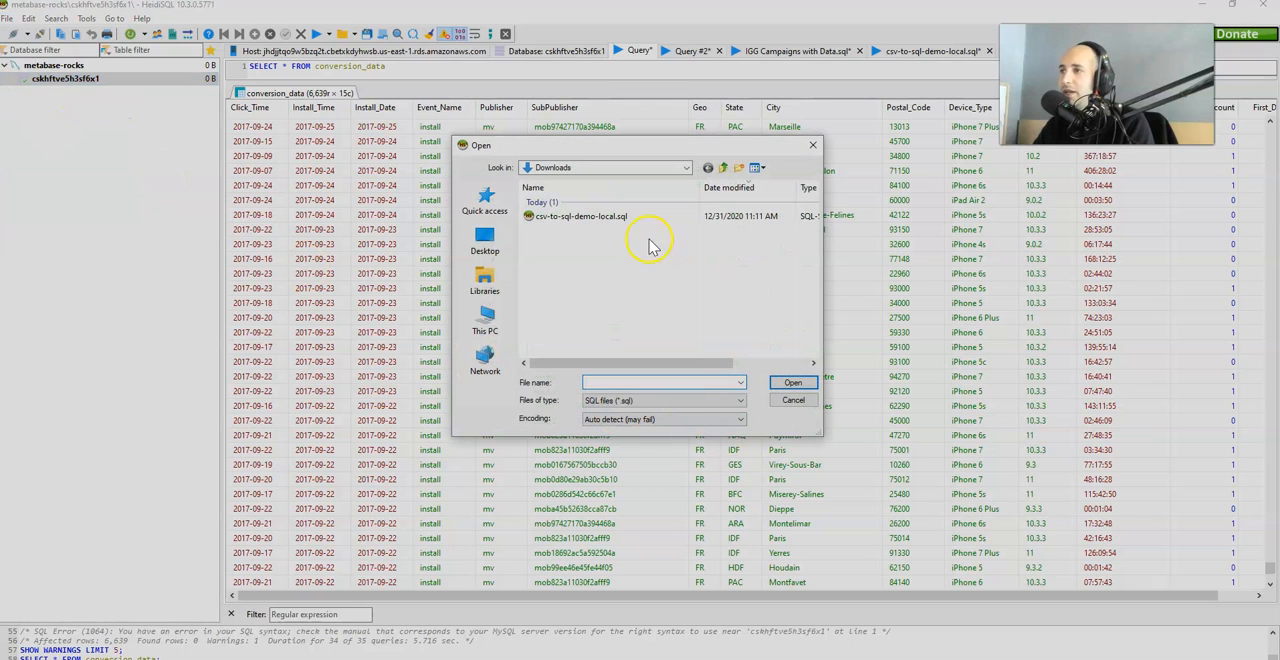
left_click(580, 216)
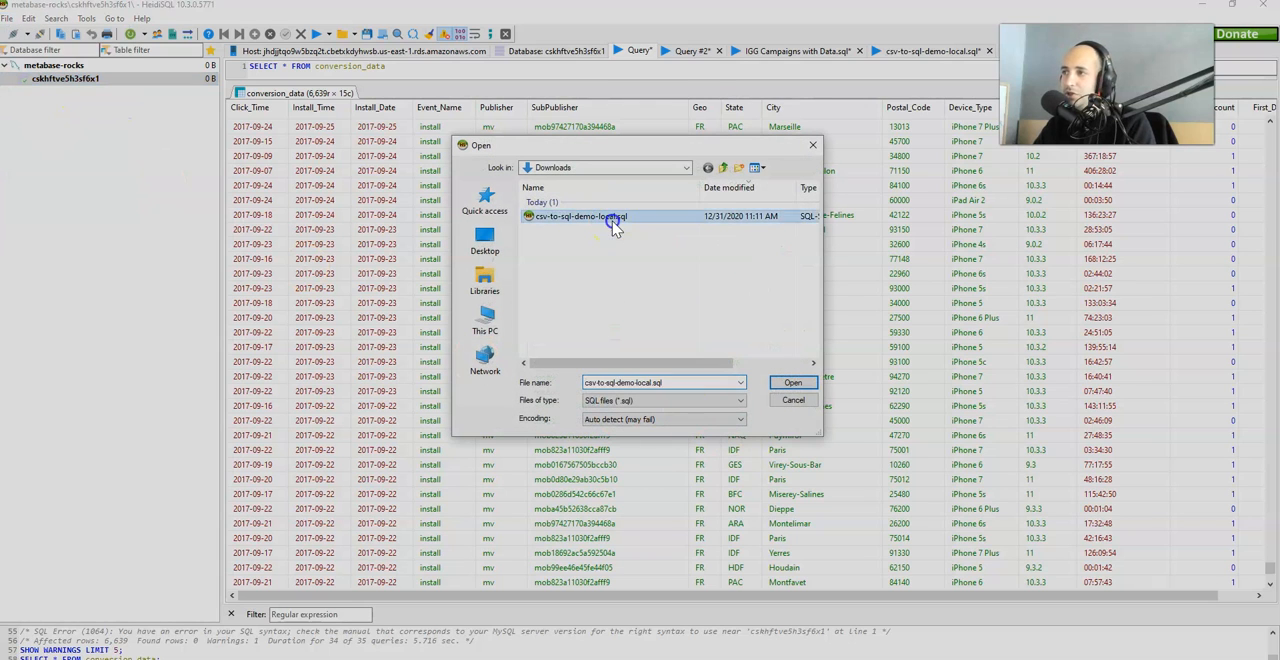
left_click(792, 382)
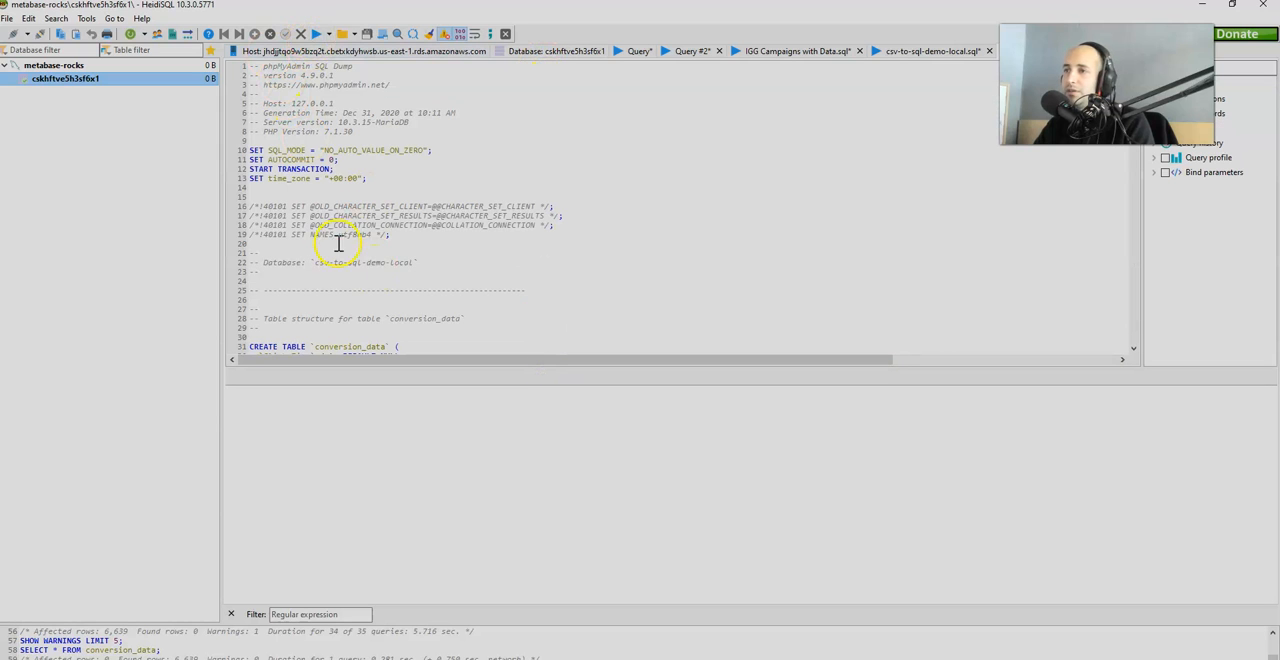
- Scroll through the dump's INSERT statements, then return to the conversion_data results
scroll("down", 3)
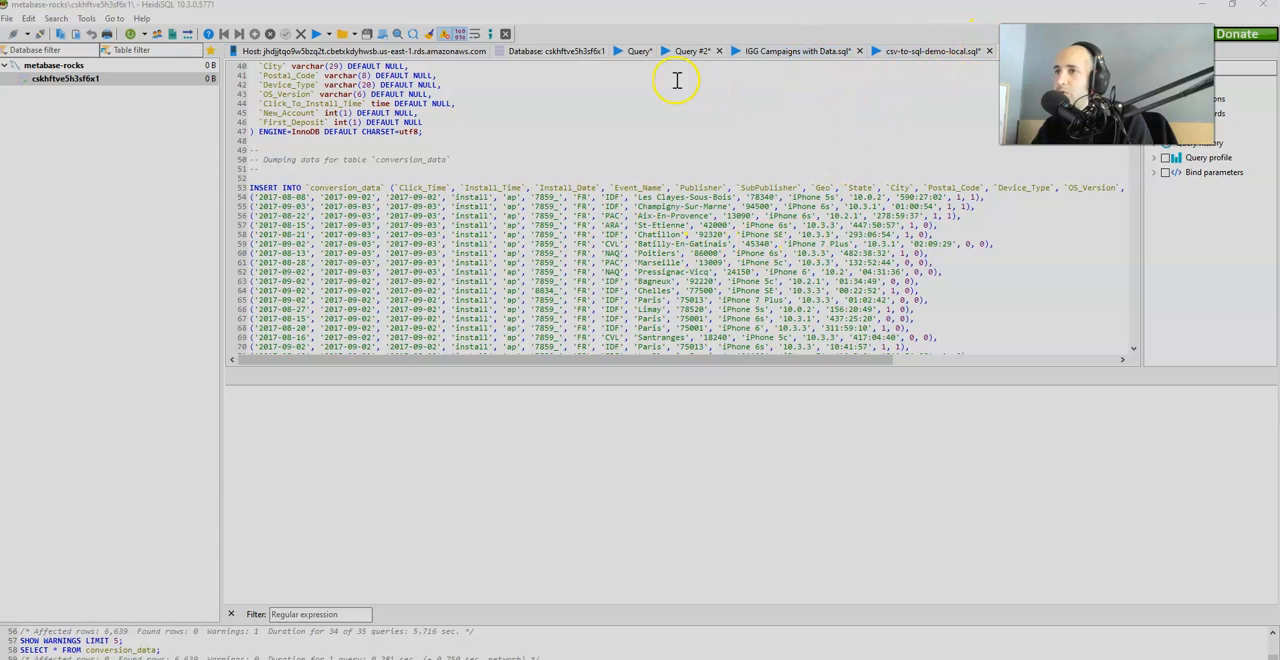
left_click(636, 52)
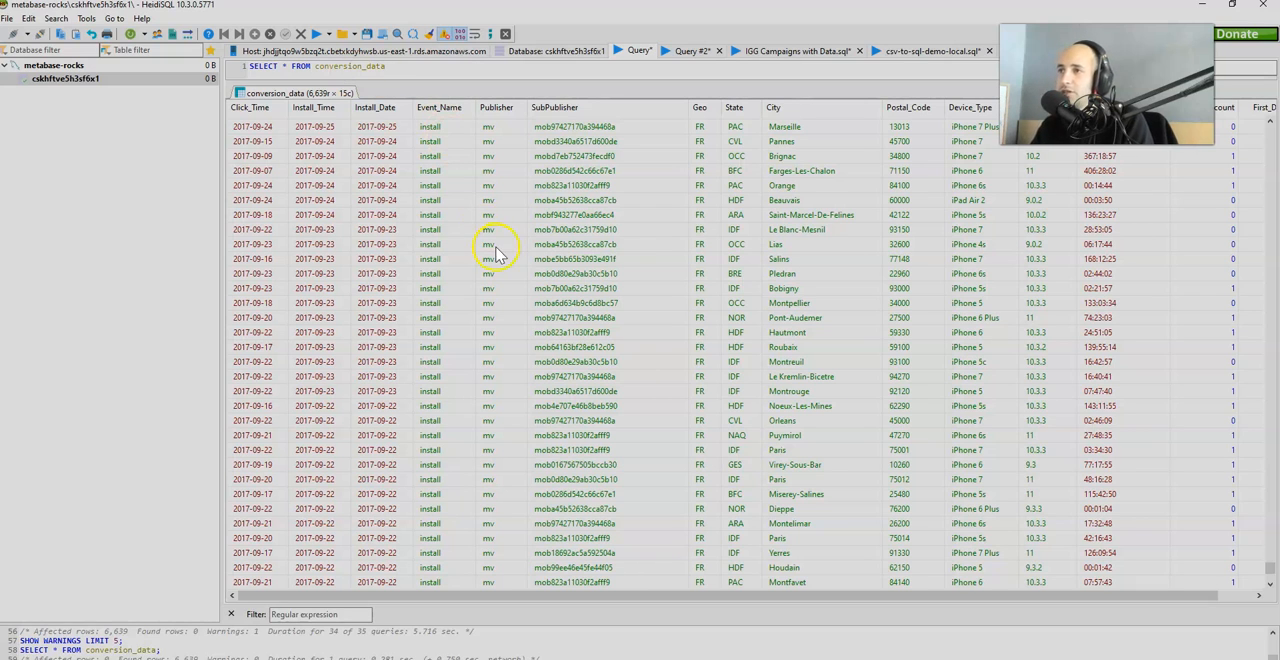
mouse_move(408, 90)
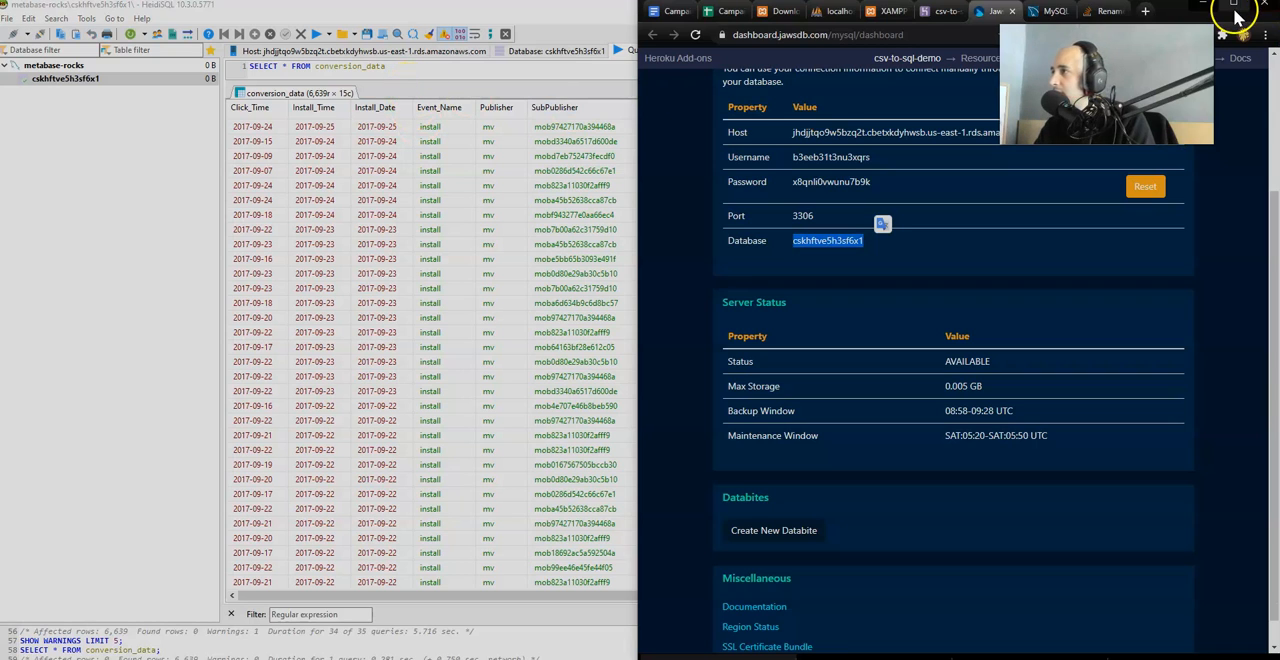
- Copy the JawsDB database name from the dashboard
left_click(1144, 12)
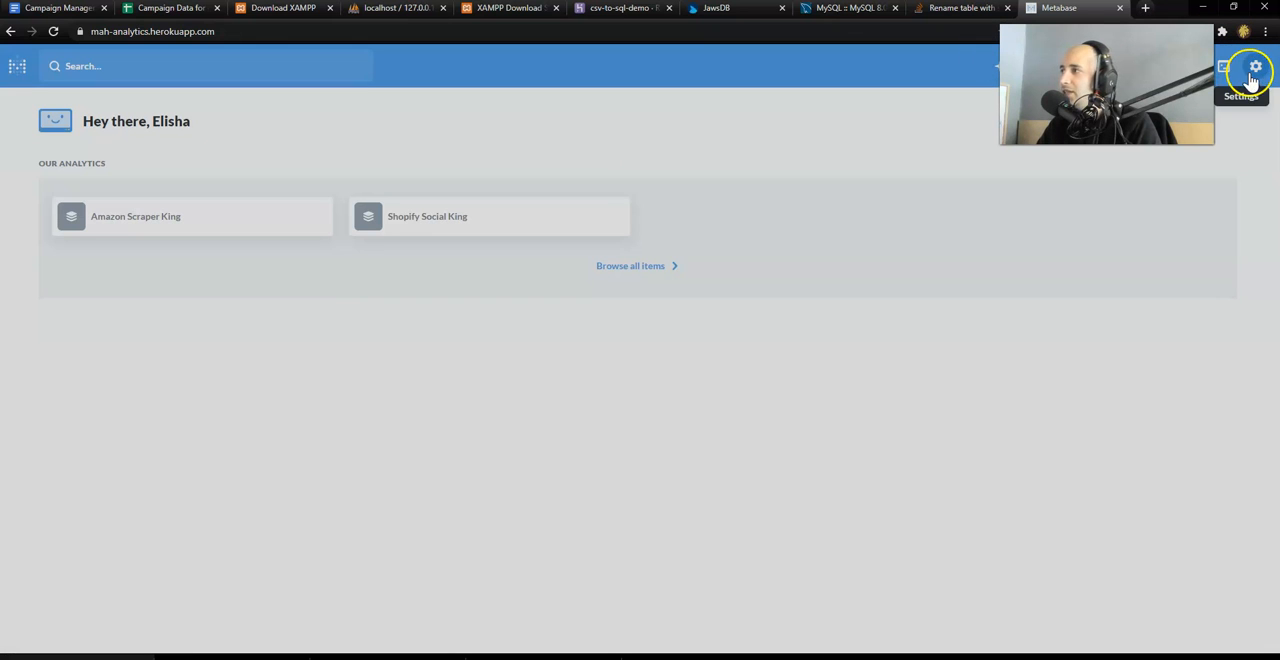
- Go to Metabase Admin and its Databases section to add a connection
left_click(1252, 72)
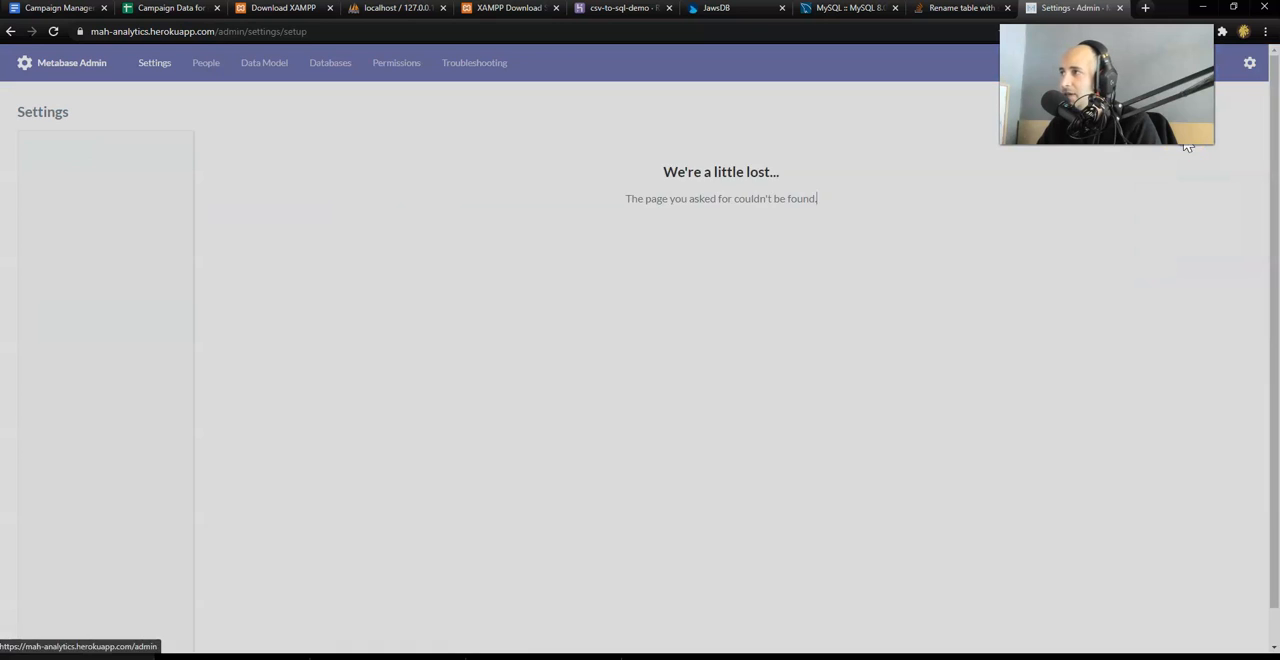
left_click(154, 62)
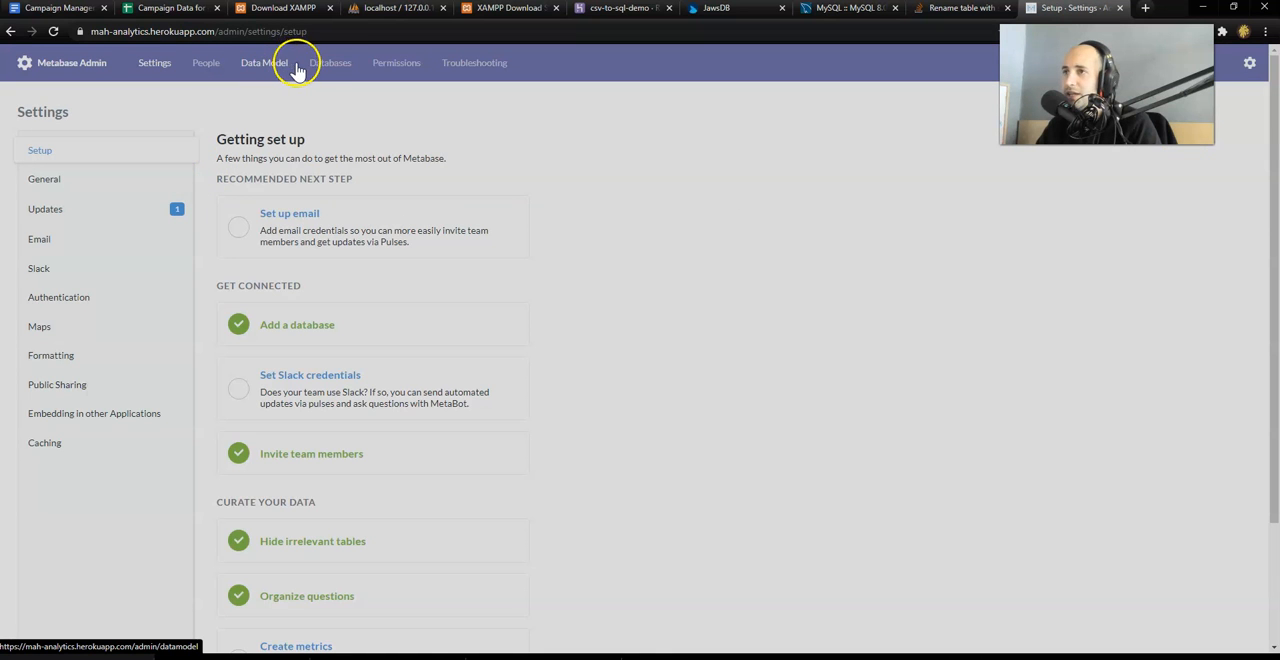
left_click(328, 62)
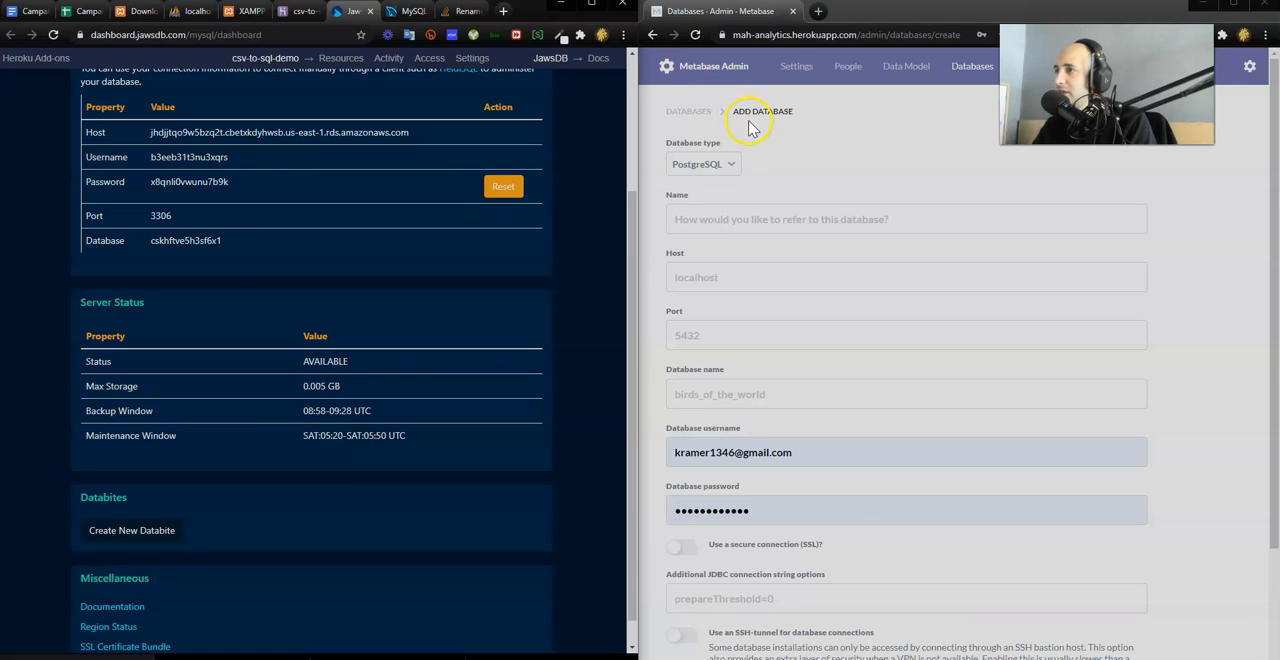
- Choose MySQL as the type and name the connection 'CSV to Metabase Demo'
left_click(704, 164)
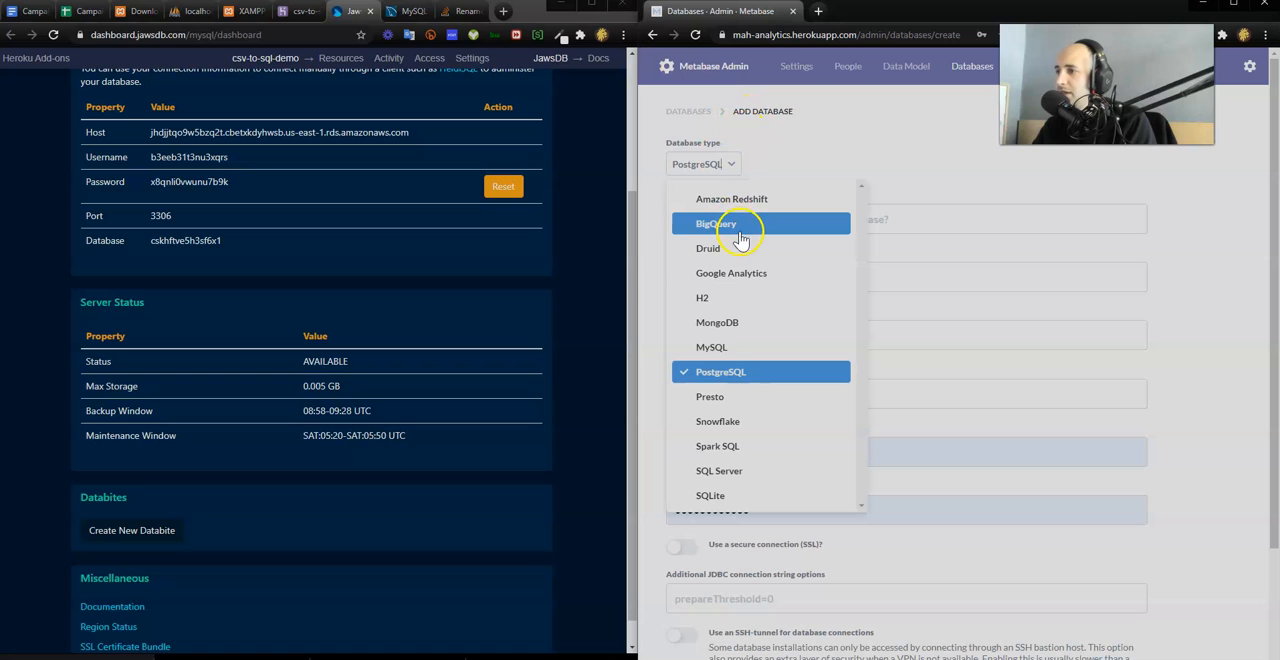
left_click(712, 348)
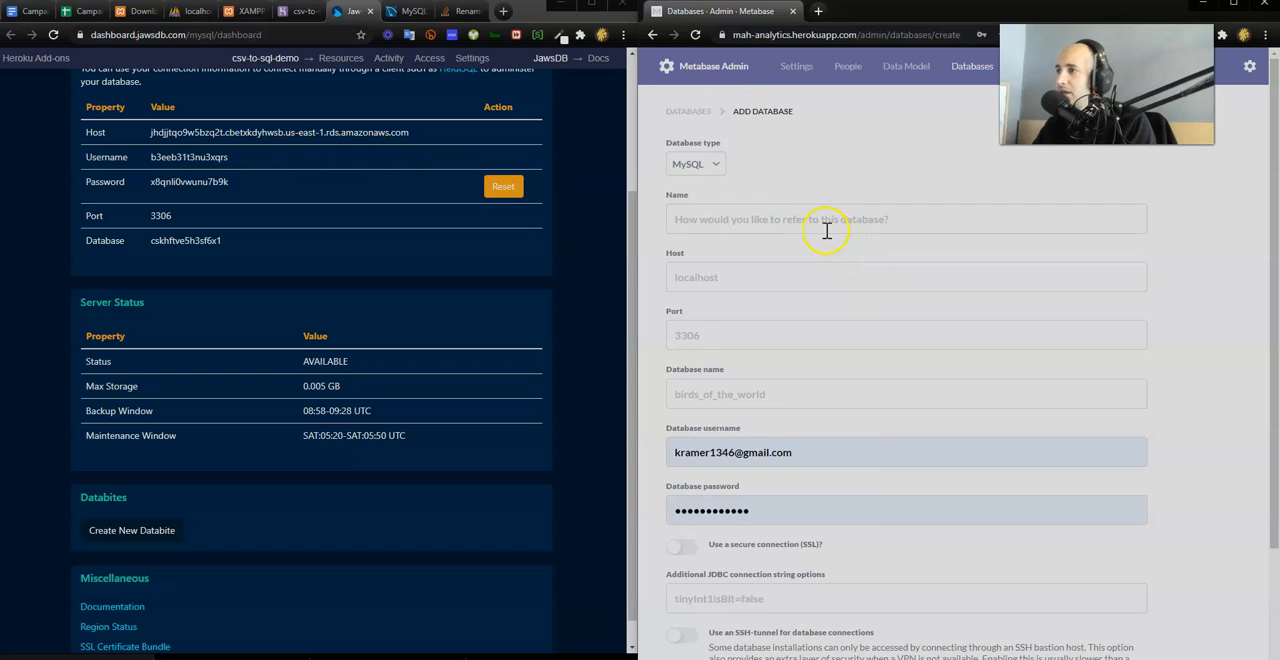
left_click(906, 220)
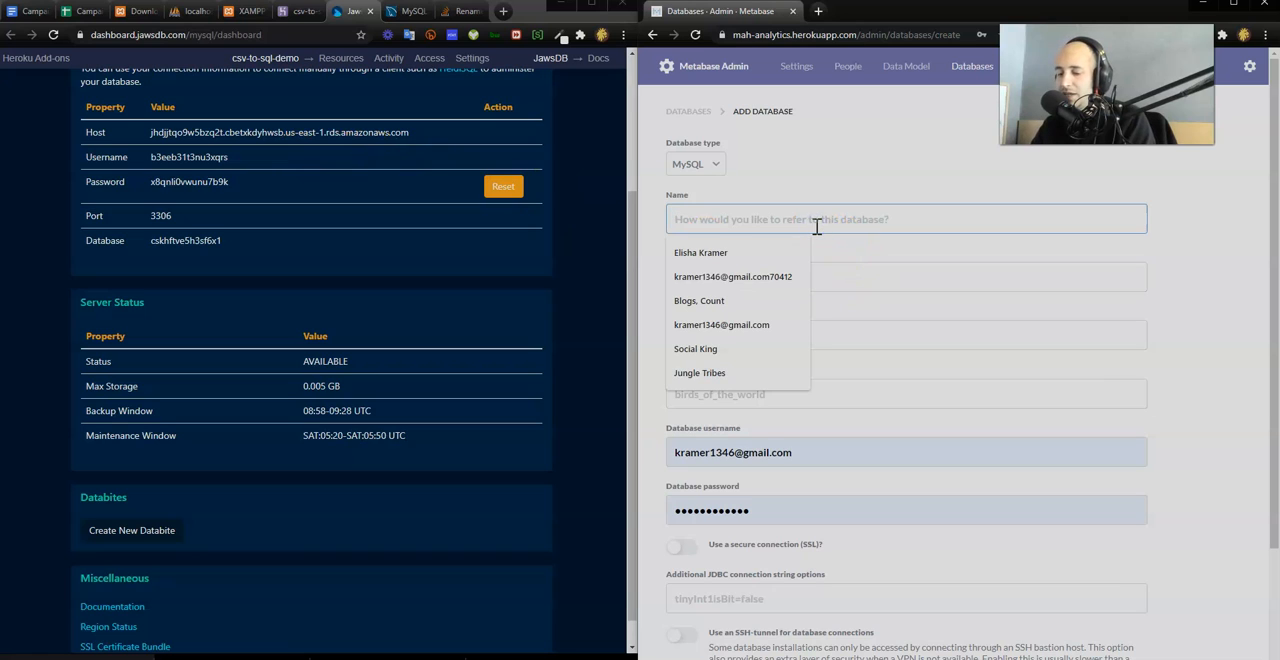
type("Metabas")
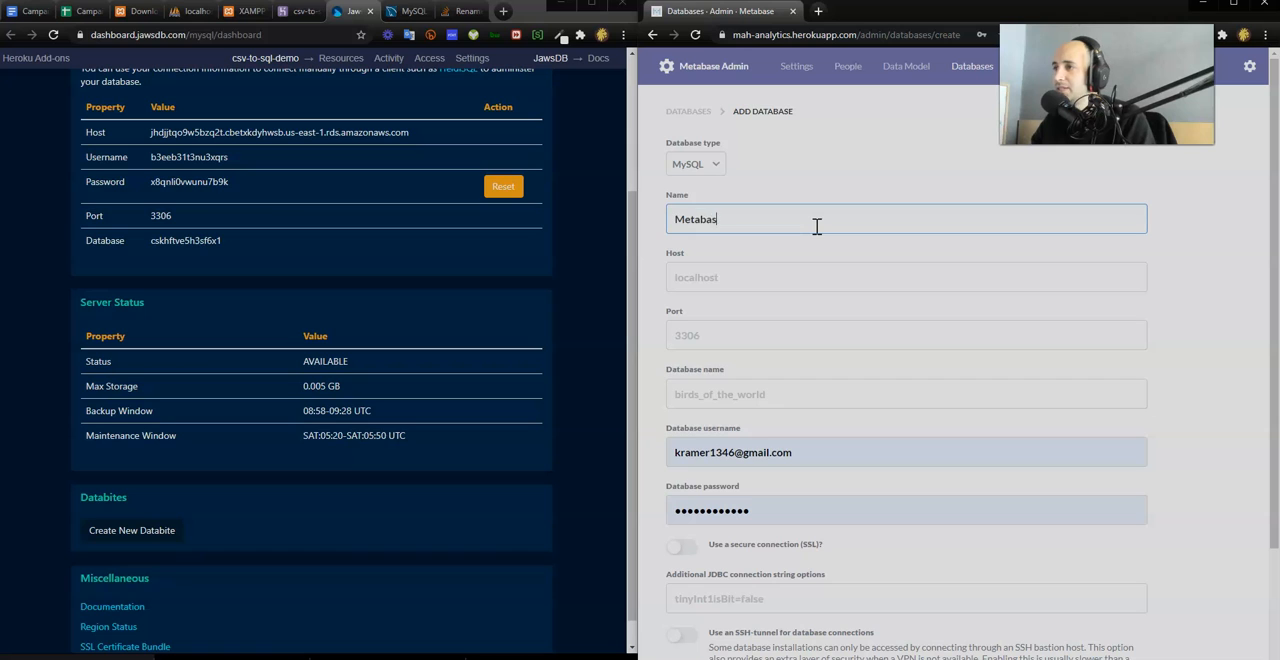
type("CSV to")
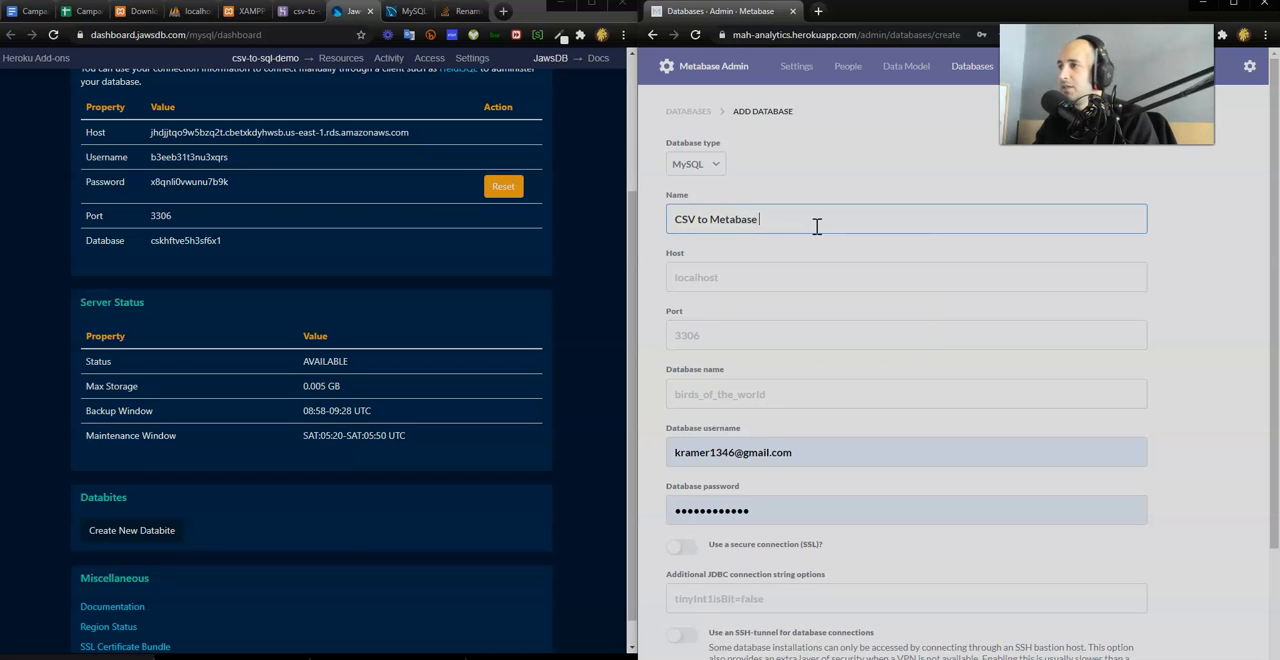
type("Demo")
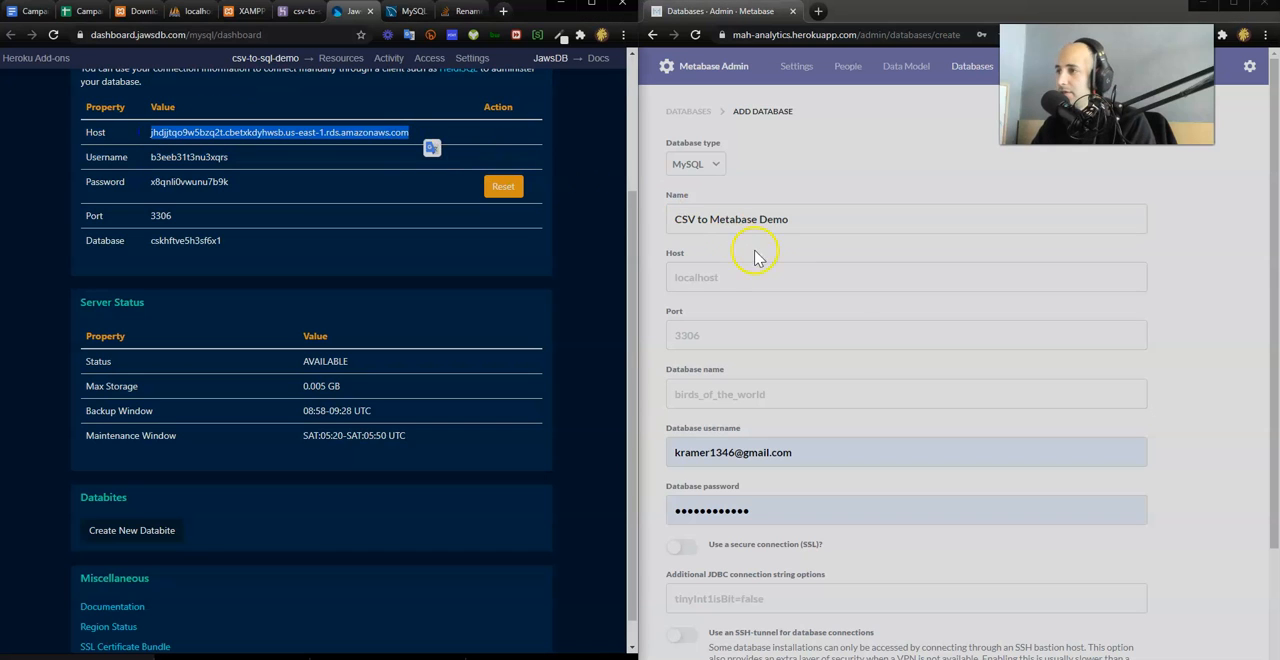
- Enter the JawsDB RDS host and copy the JawsDB password into the form
type("jhdjitqo9w5bzq2t.cbetxkdyhwsb.us-east-1.rds.amazonaws.com")
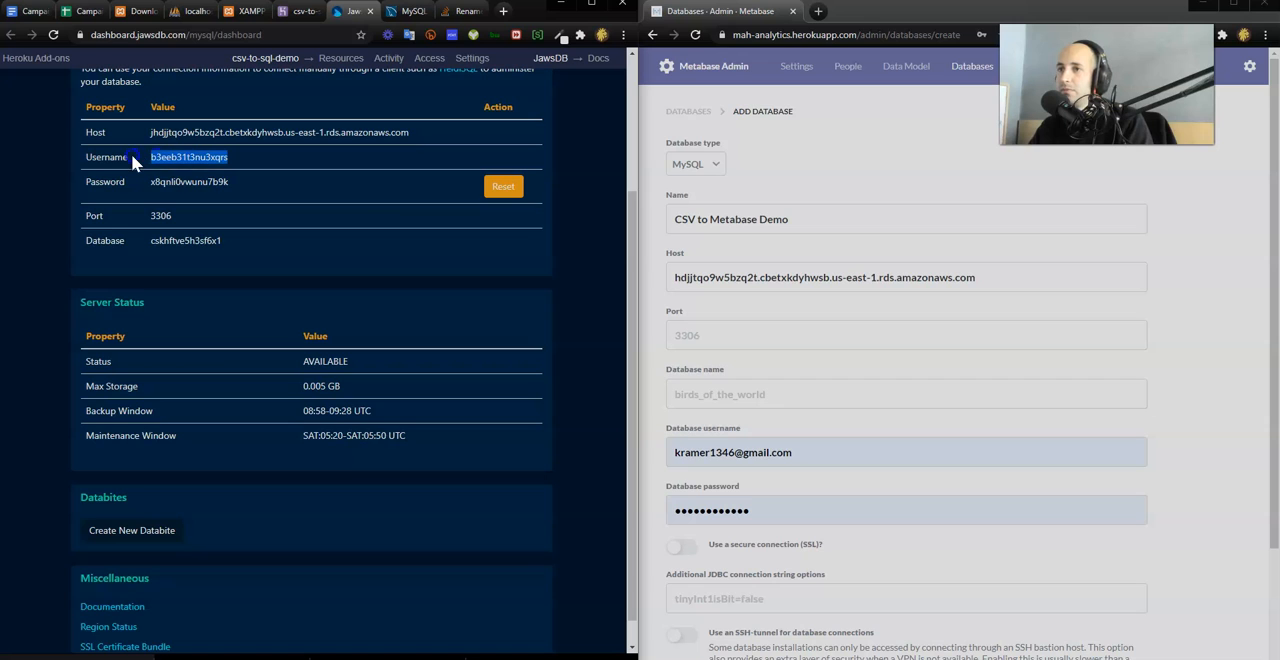
mouse_move(730, 384)
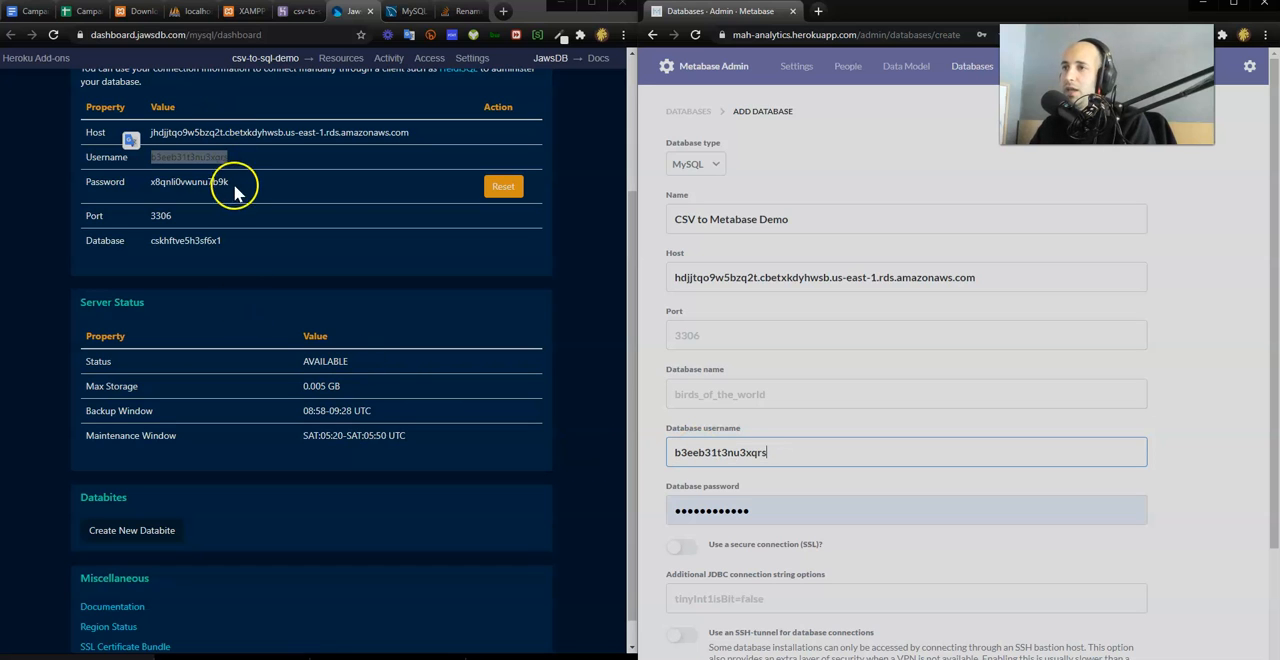
double_click(188, 180)
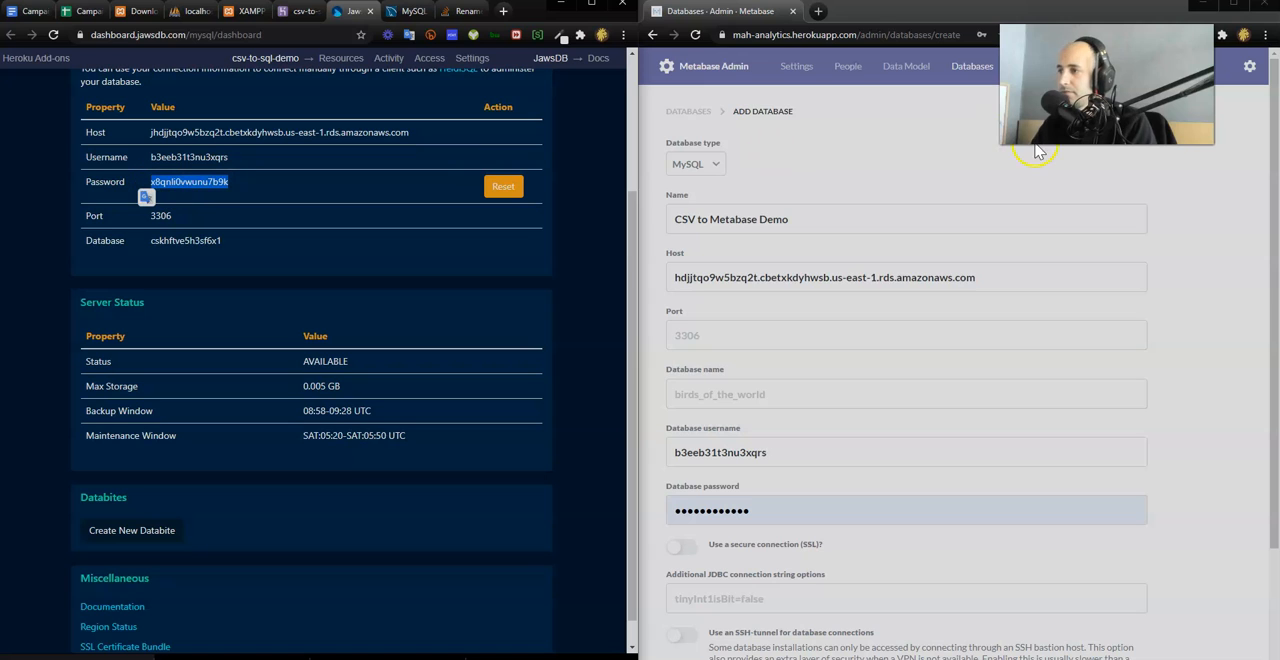
left_click(904, 510)
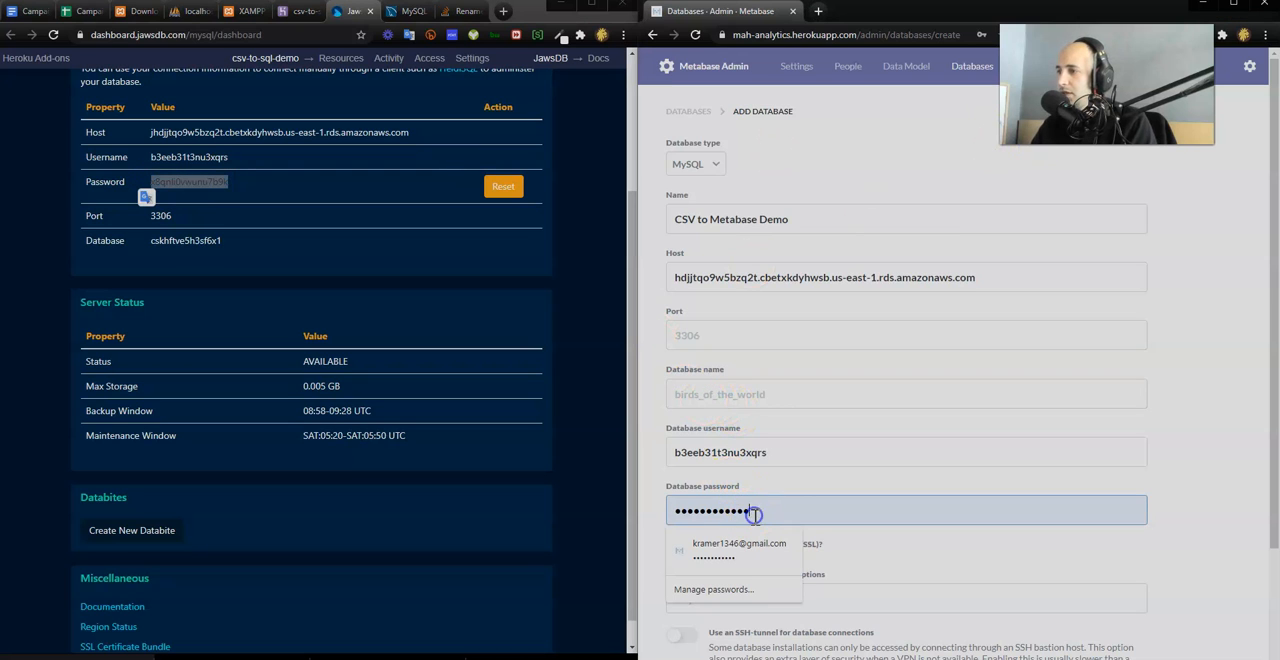
left_click(906, 510)
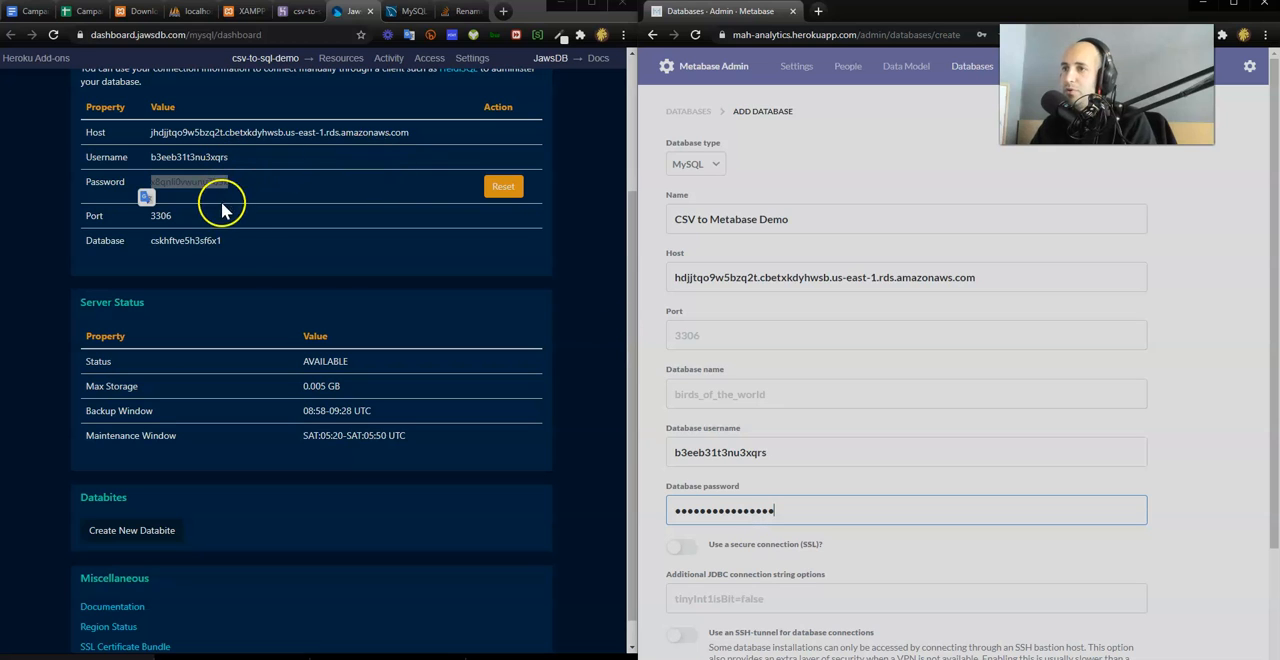
- Fill in port 3306 and the database name cskhftve5h3sf6x1
left_click(906, 336)
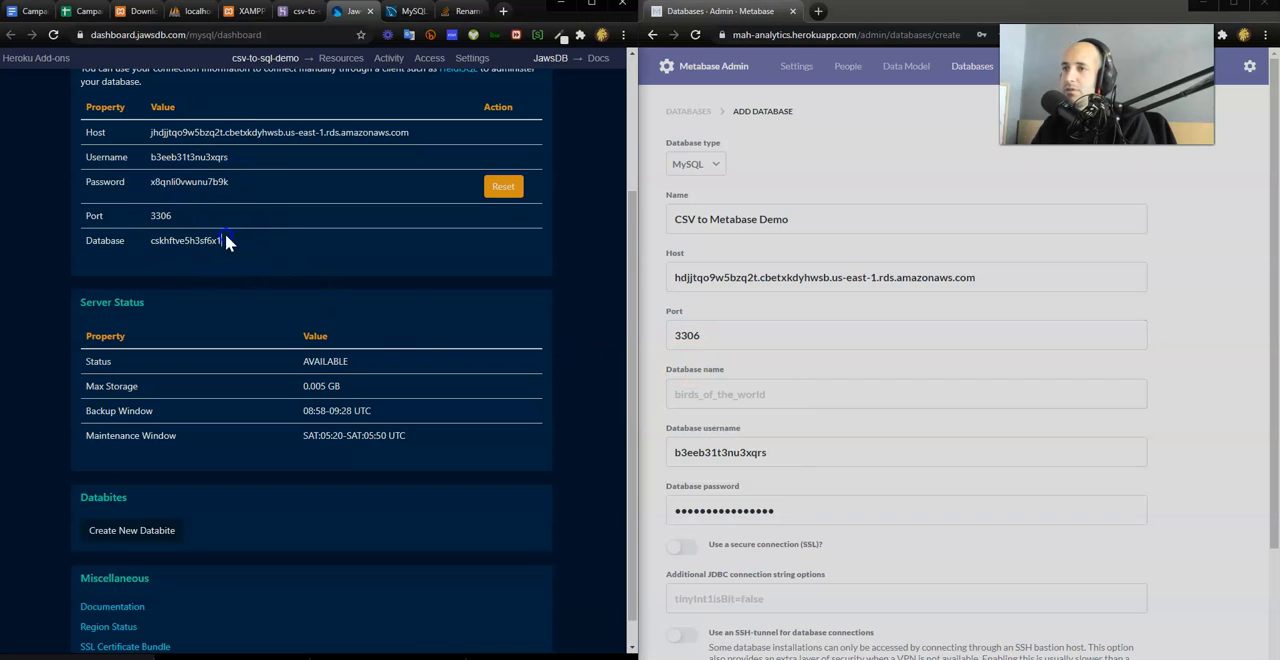
double_click(184, 240)
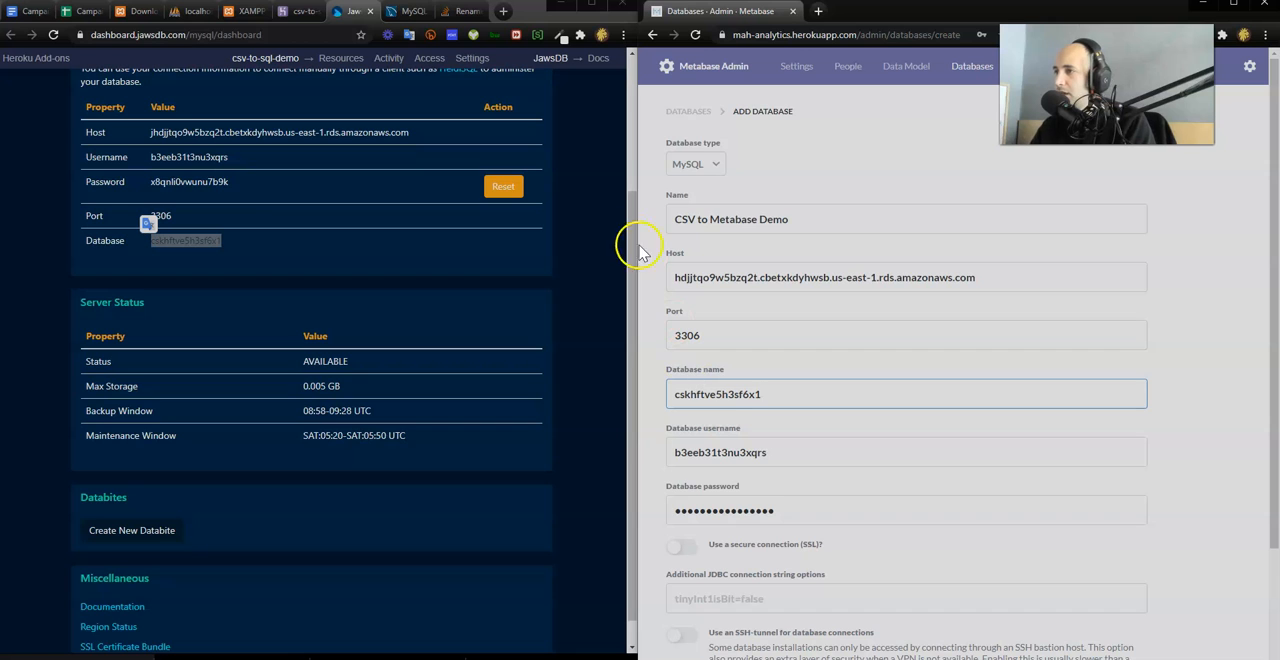
left_click(708, 220)
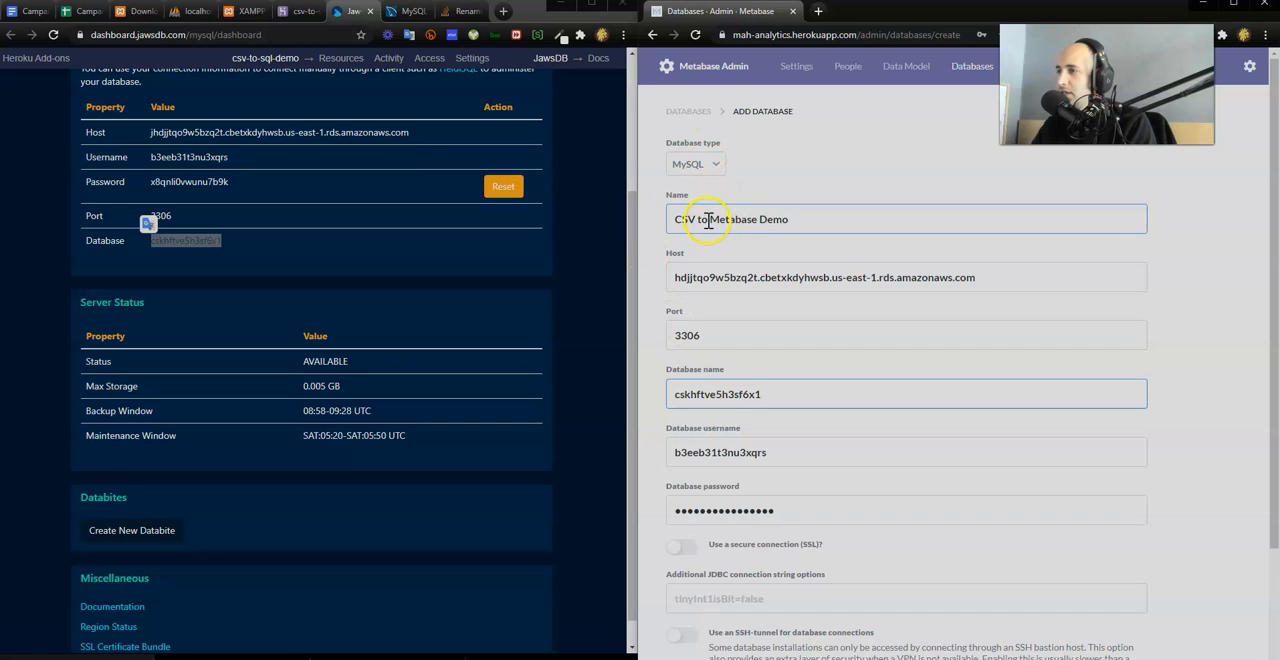
scroll("down", 3)
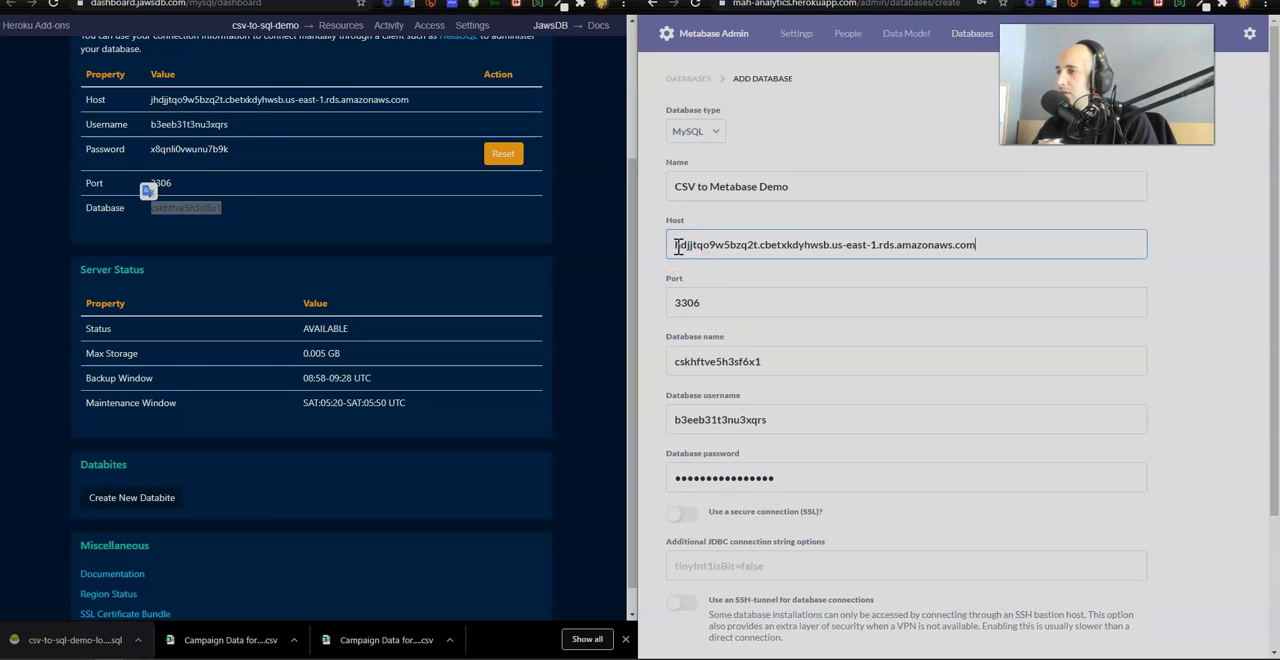
left_click(796, 360)
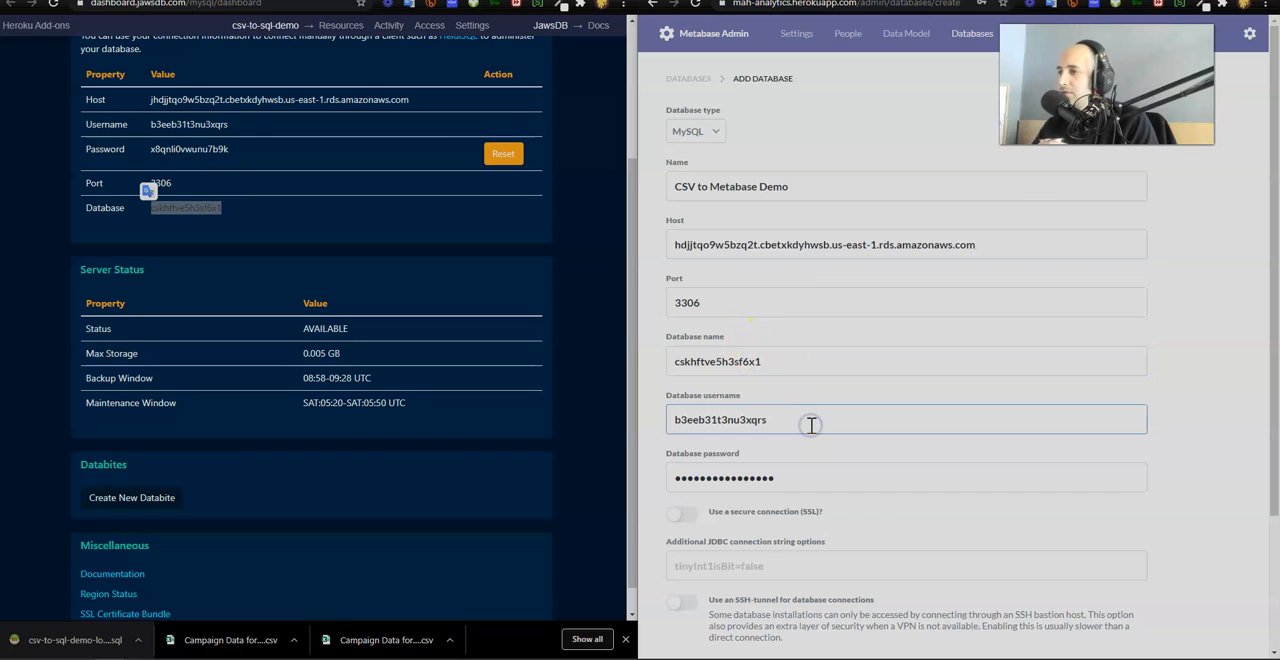
left_click(906, 478)
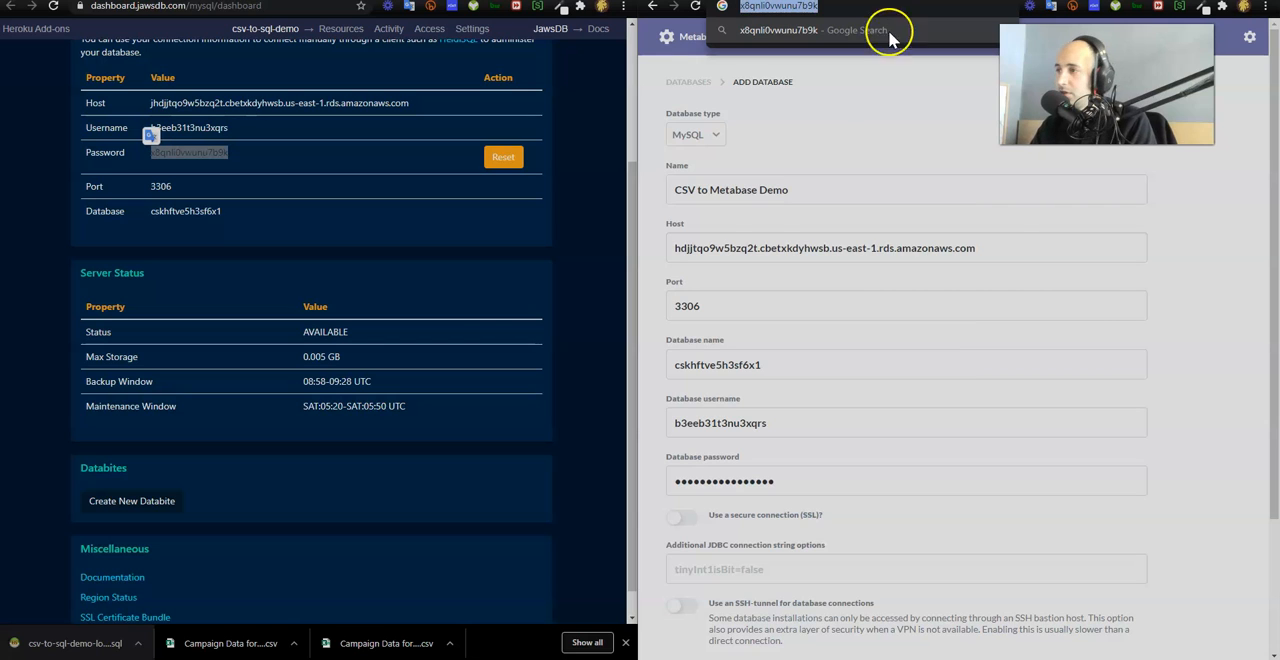
- Enable the secure SSL connection and save, which fails with a socket error
left_click(904, 480)
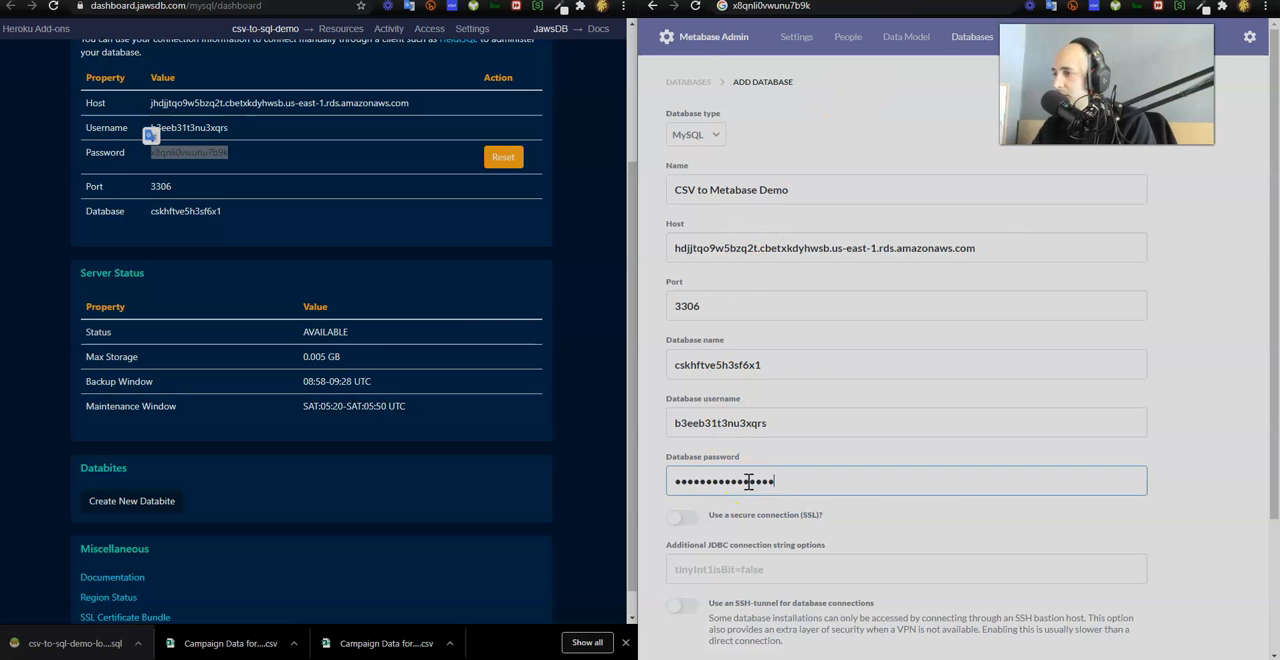
scroll("down", 3)
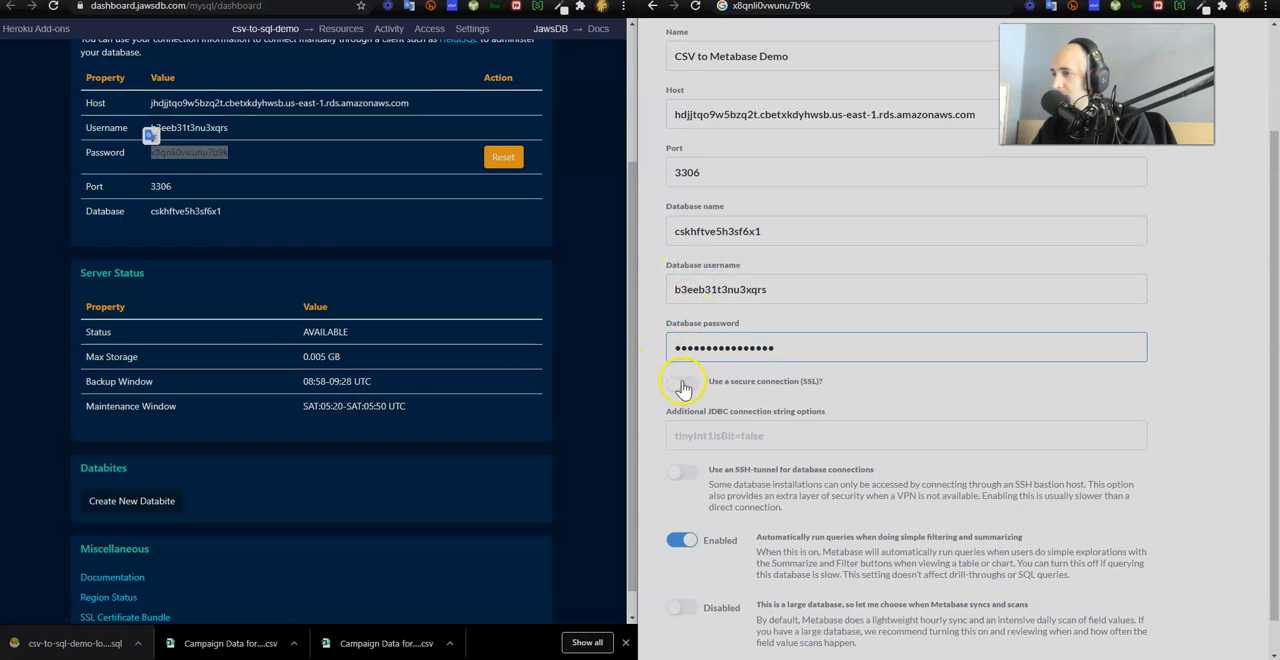
left_click(684, 380)
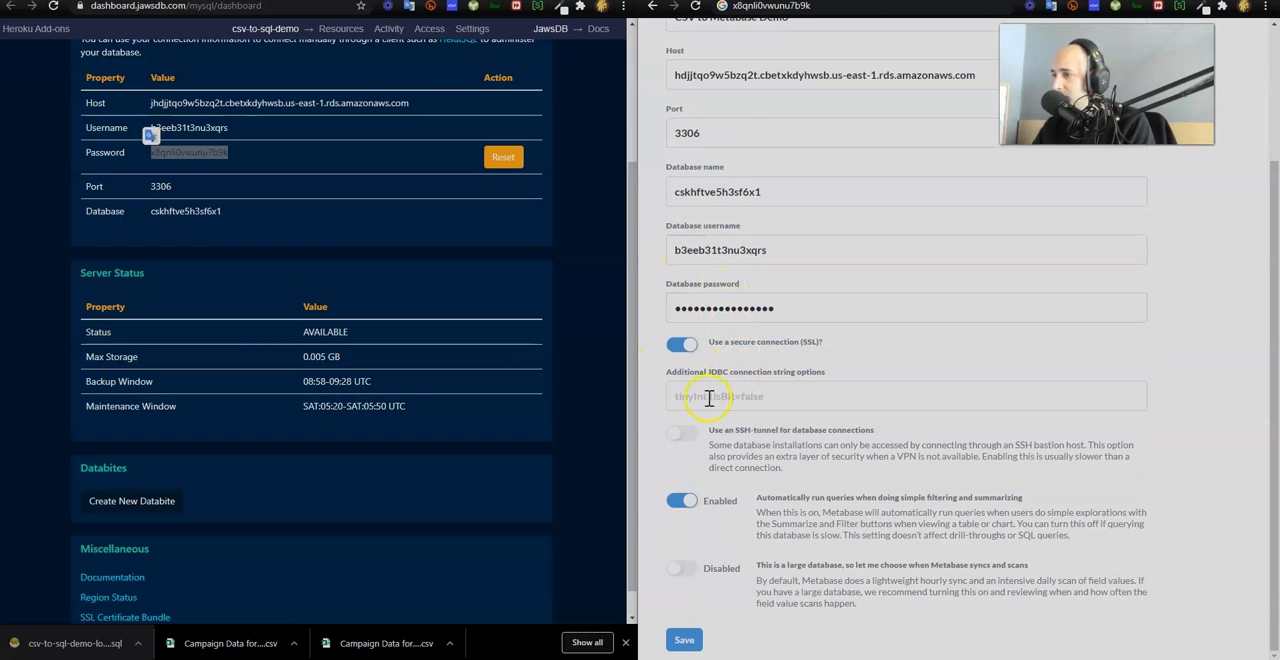
left_click(682, 432)
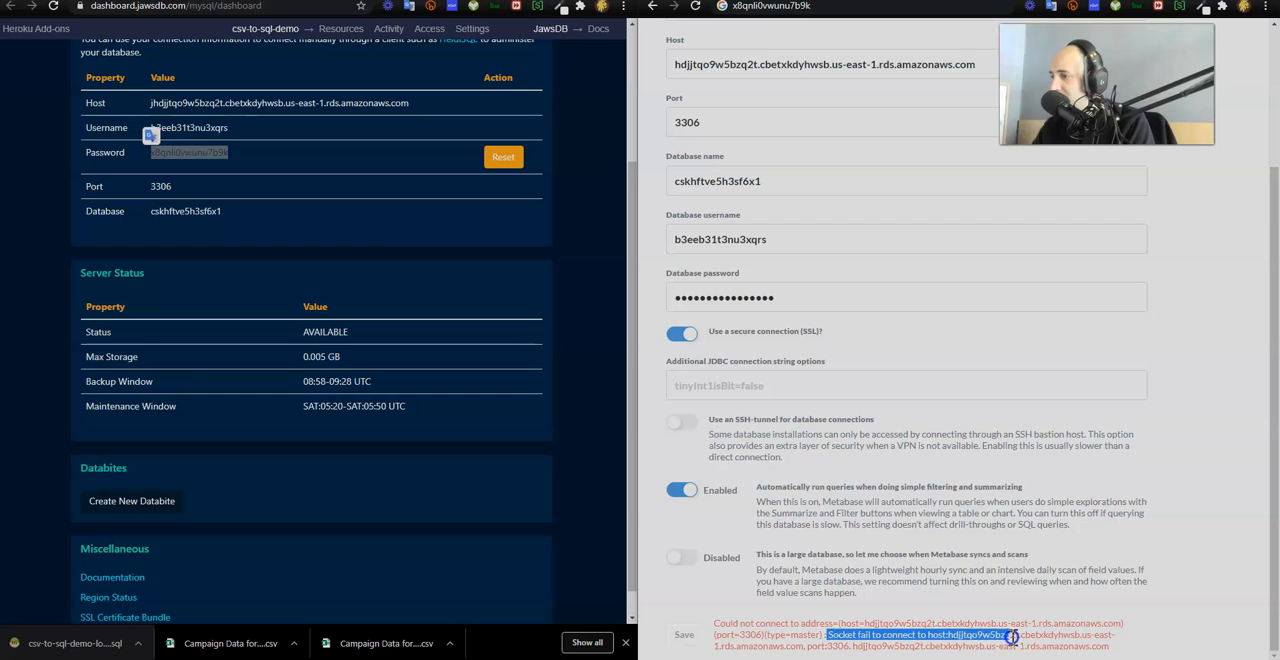
left_click(900, 396)
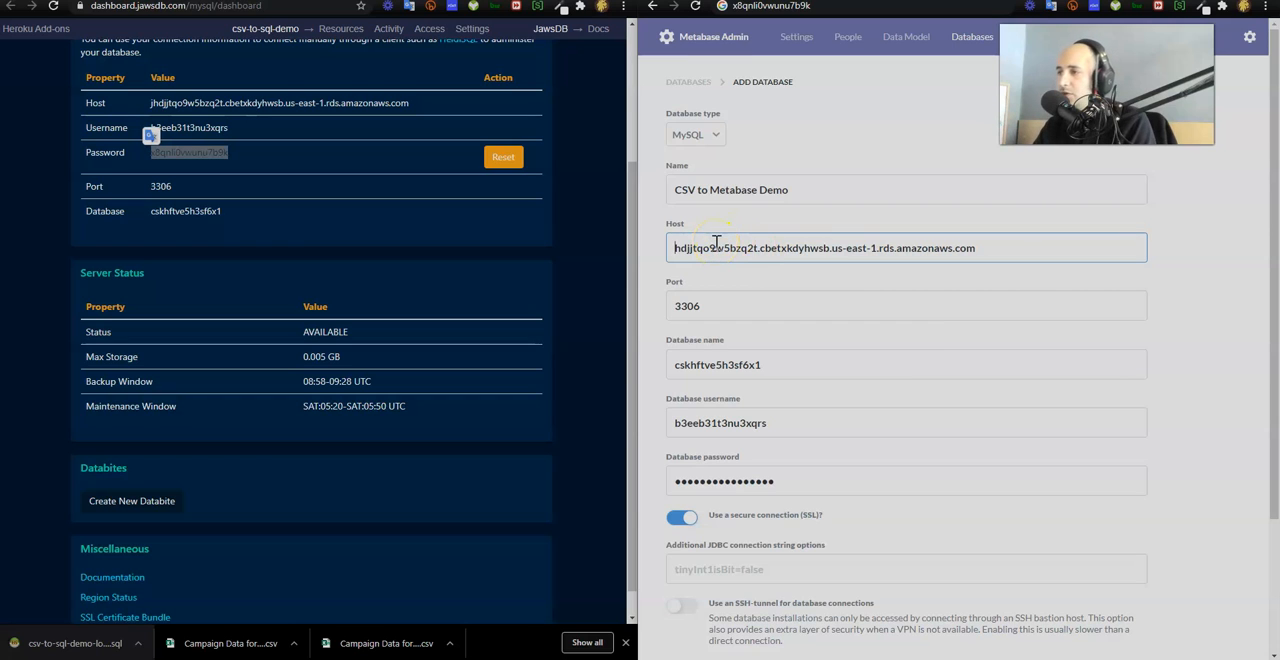
mouse_move(596, 224)
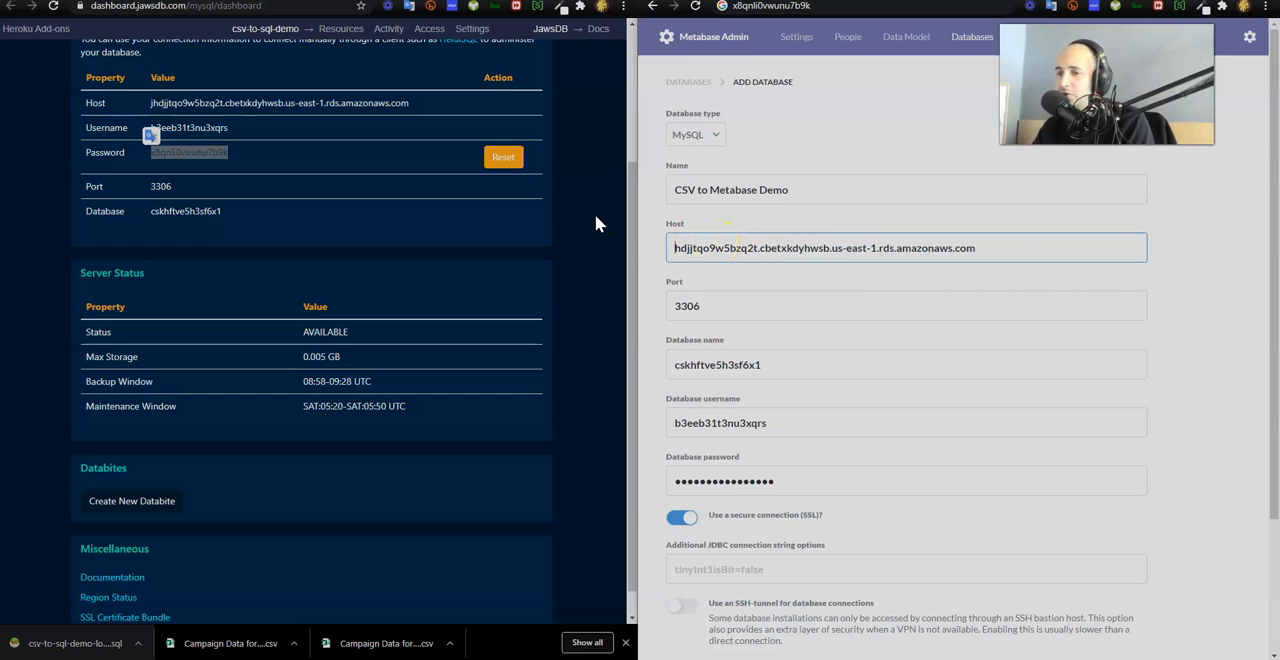